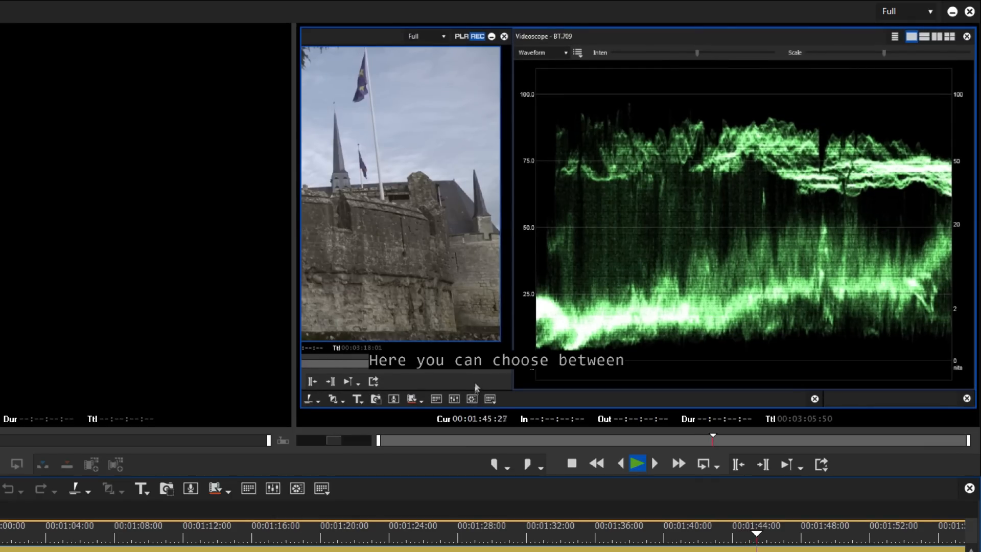
- Switch the Videoscope to a four-scope layout: luma waveform, RGB parade, vectorscope and histogram
click(564, 53)
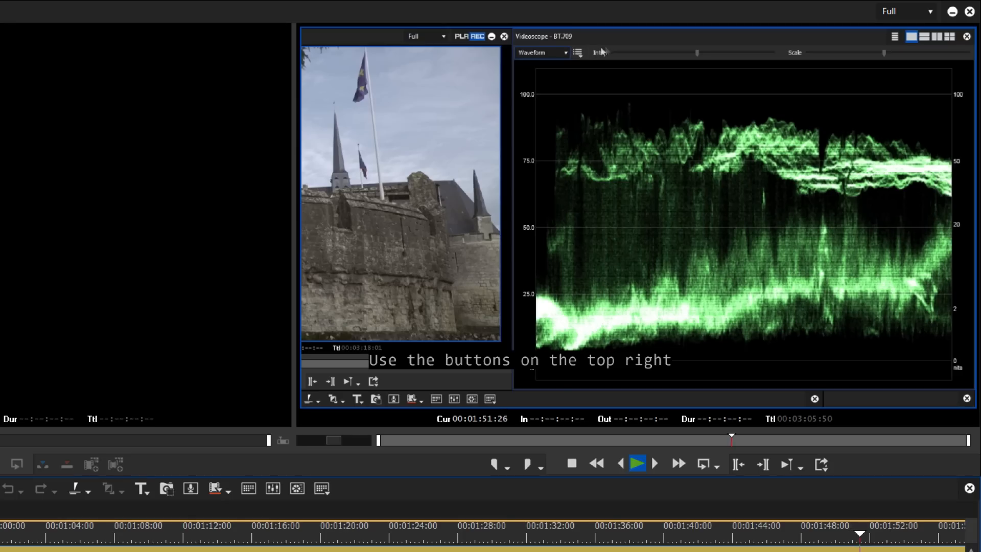
click(923, 35)
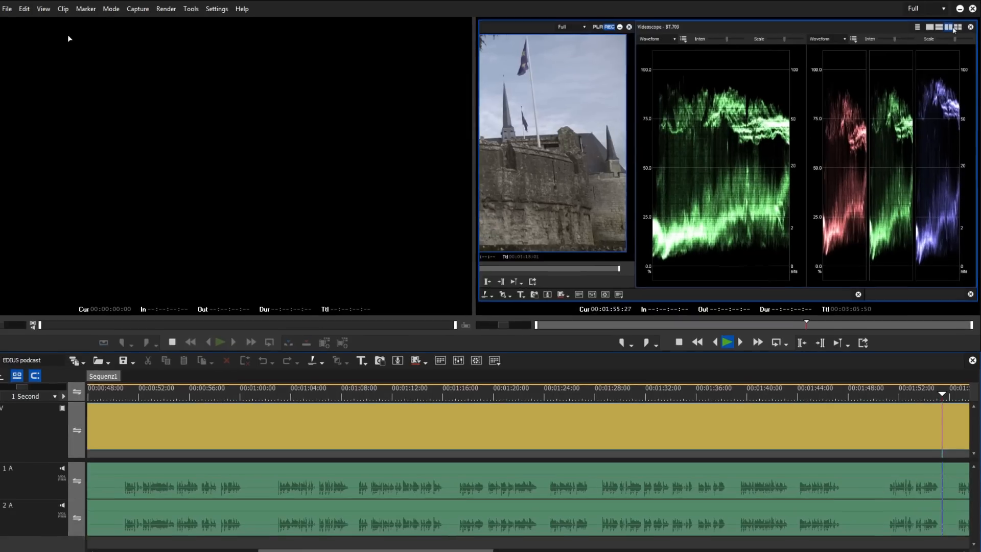
click(43, 9)
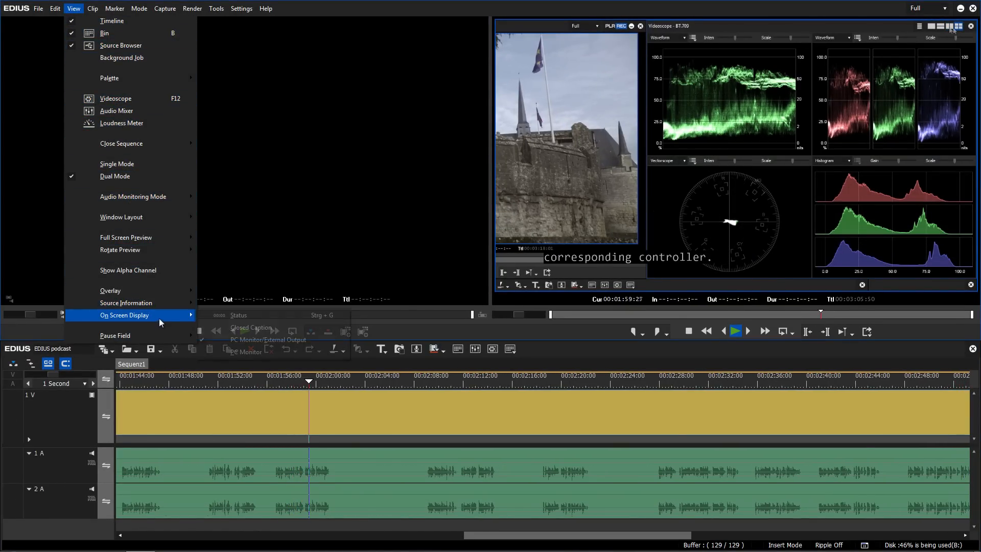
click(252, 327)
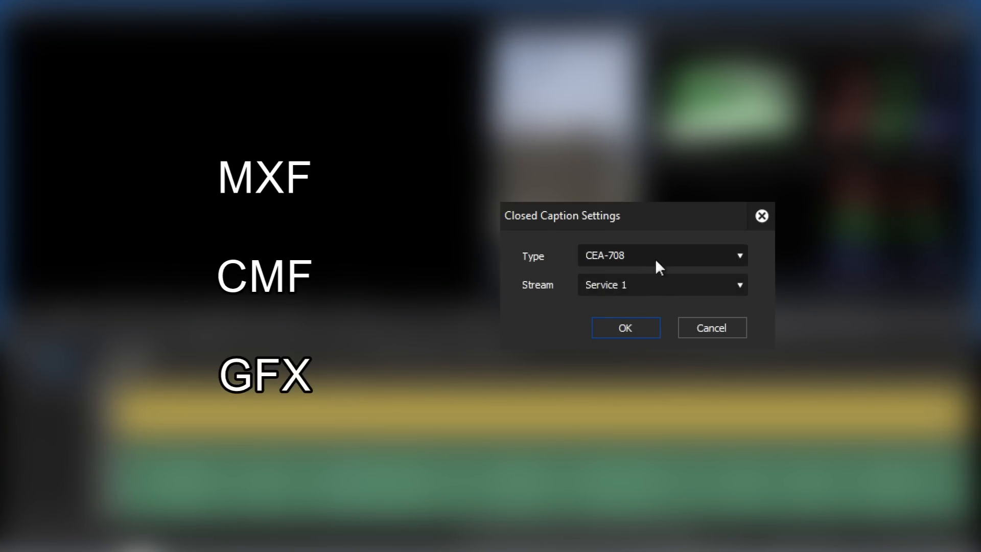
click(662, 284)
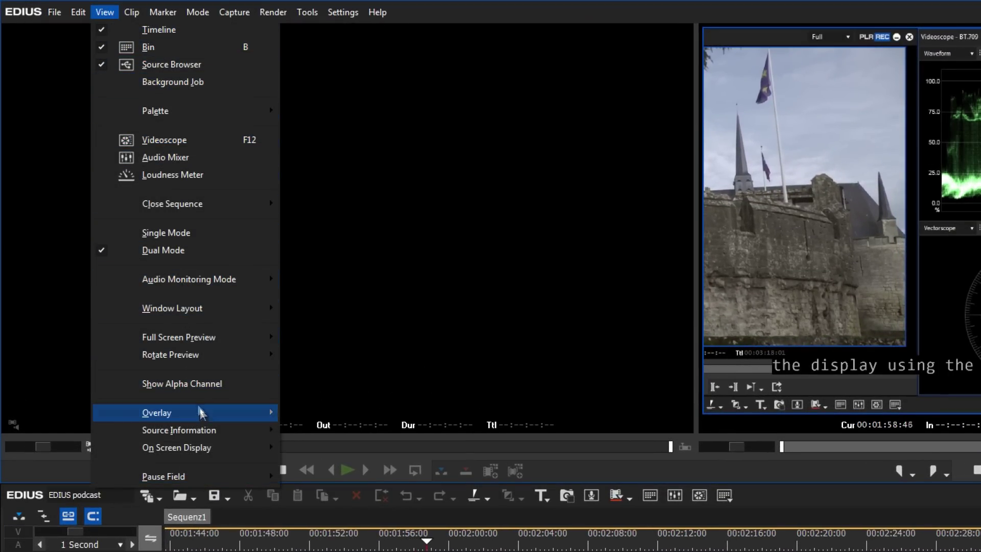
click(176, 447)
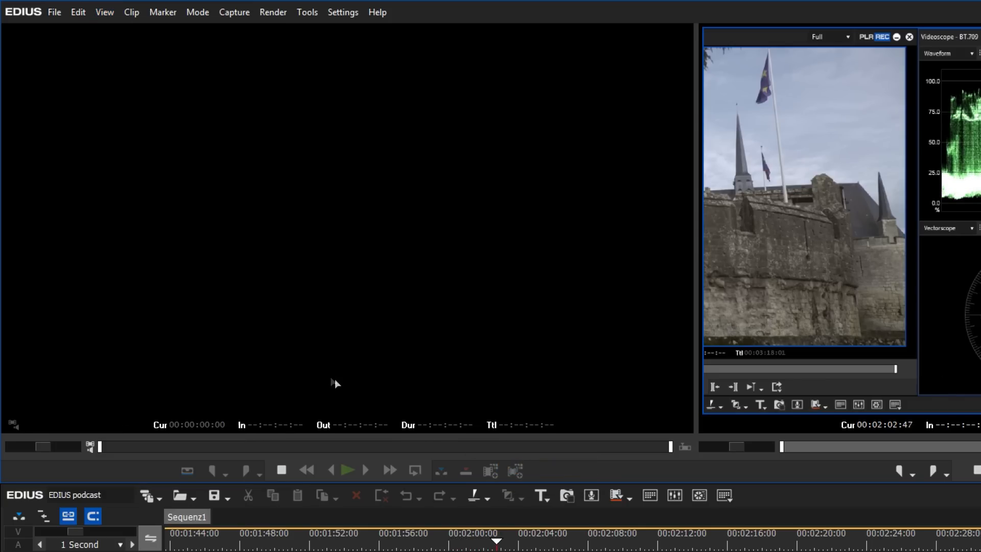
- Show pixel value readouts on the videoscope and bring up the Settings menu
click(104, 13)
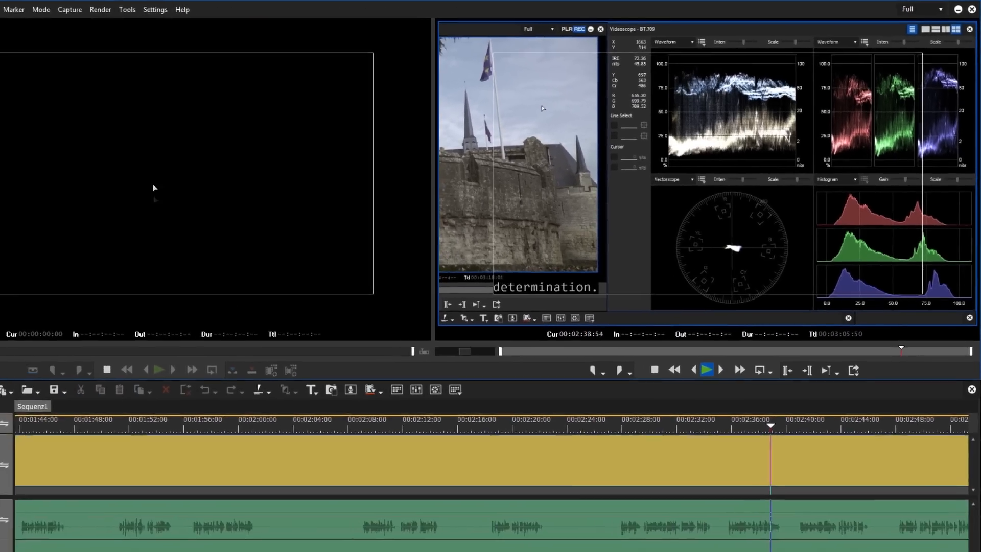
click(257, 9)
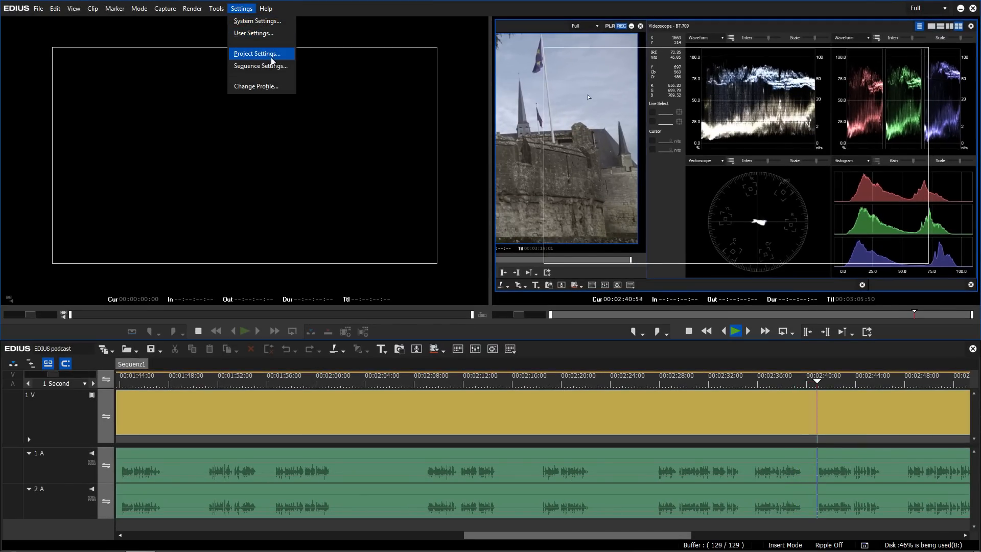
- Go into Project Settings to load the sunflower HDR project with BT.2020/BT.2100 HLG scopes
click(260, 53)
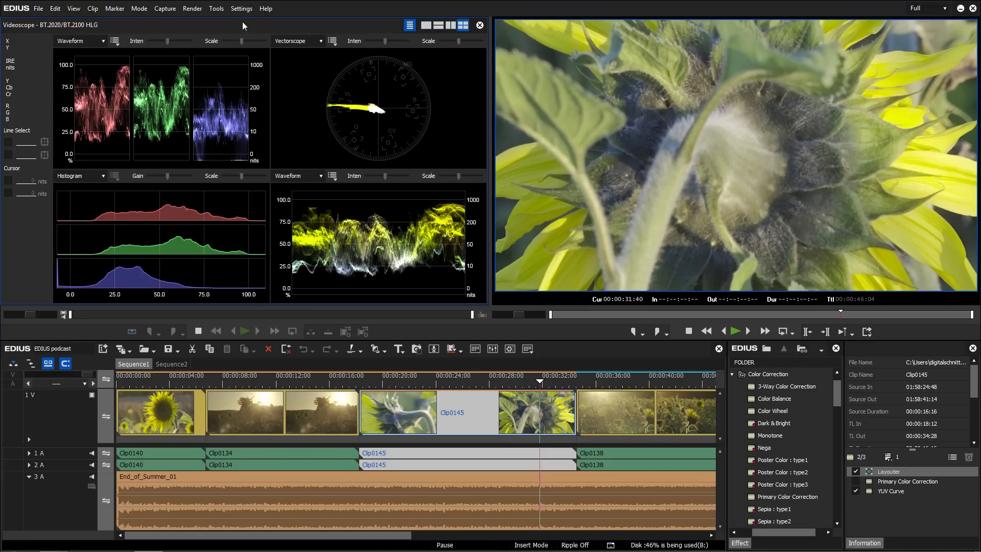
- In System Settings, review Cinema RAW, Sony RAW and RED GPU pages and set RED decoding to CUDA
click(241, 9)
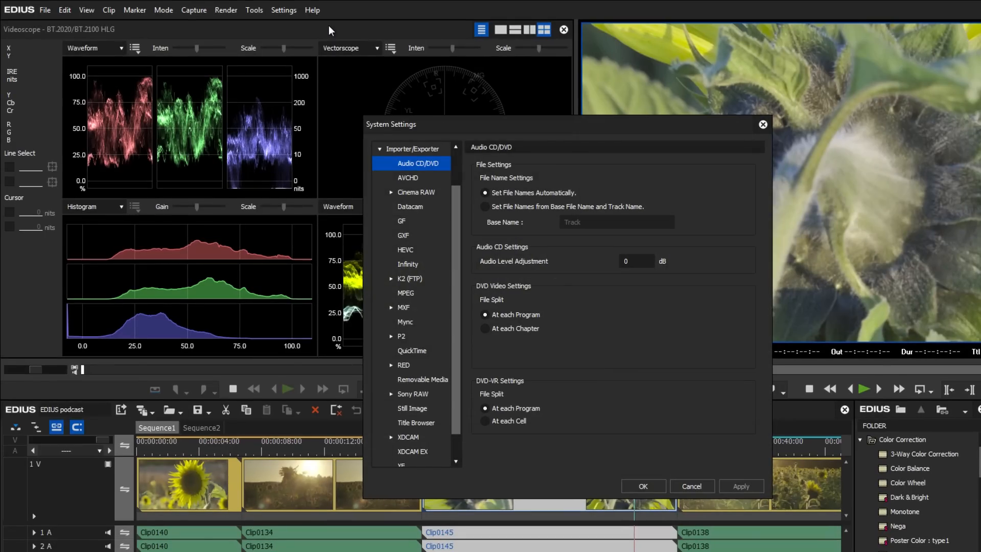
mouse_move(405, 366)
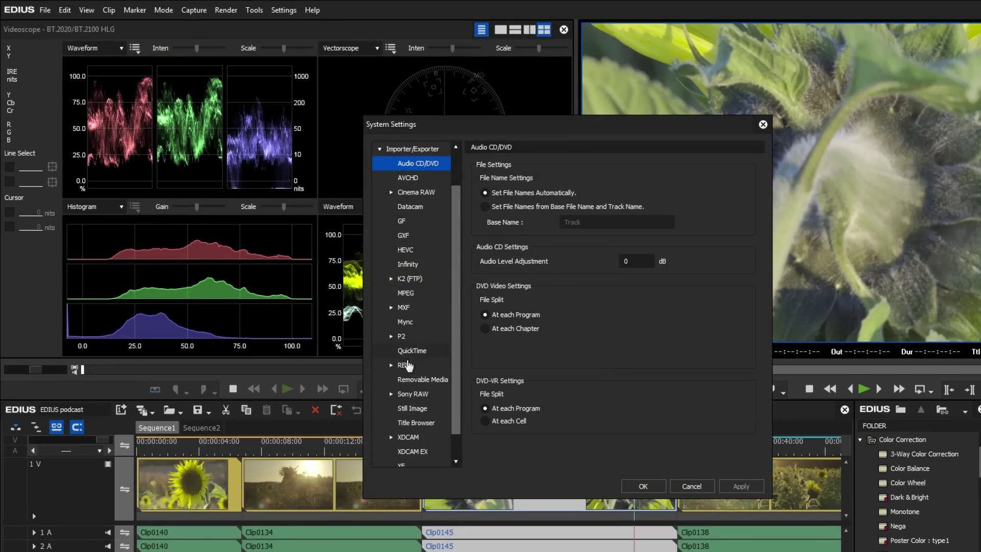
click(414, 423)
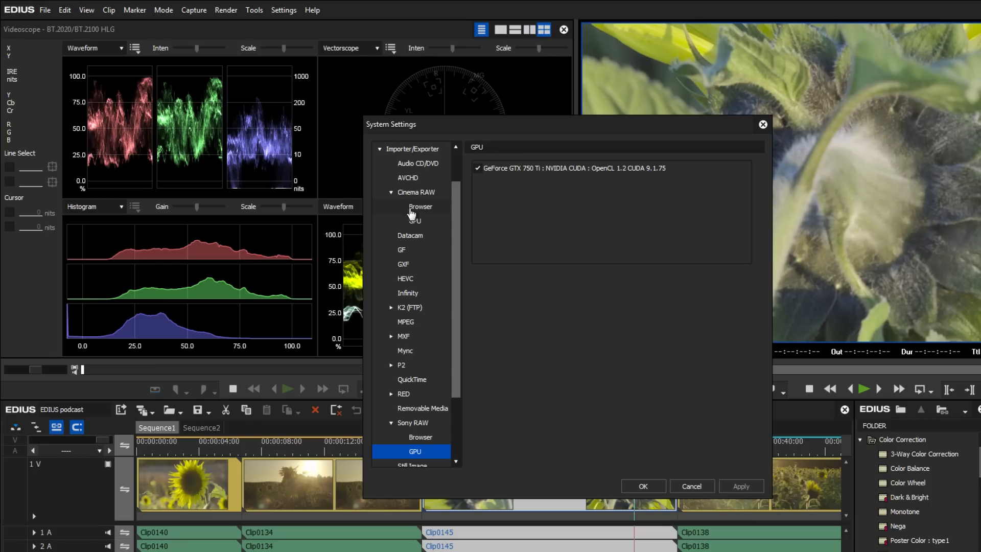
click(415, 221)
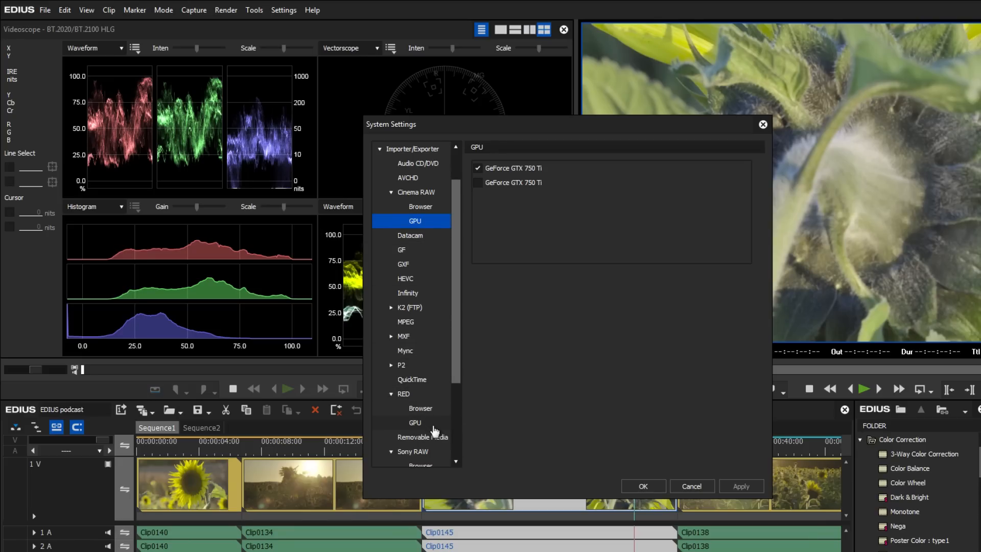
click(415, 423)
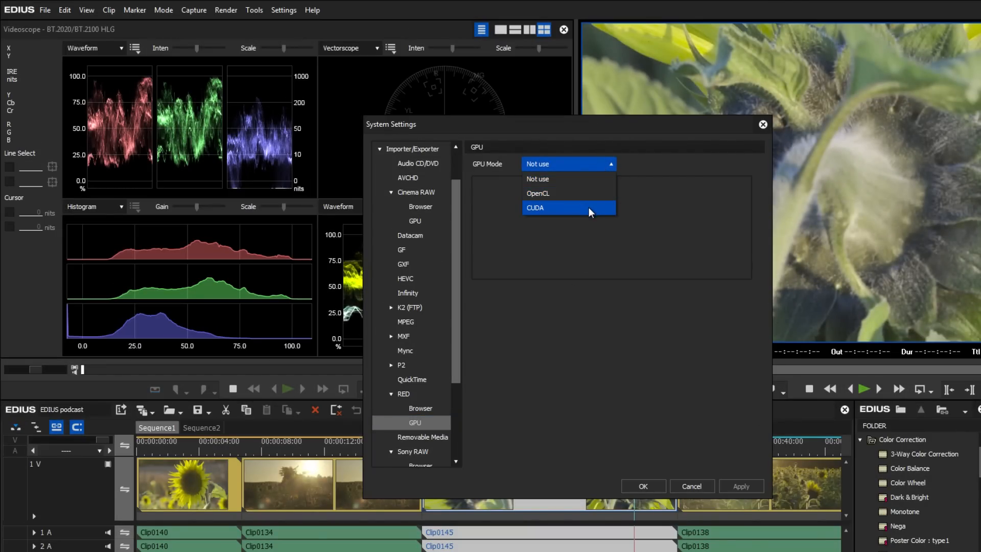
click(554, 207)
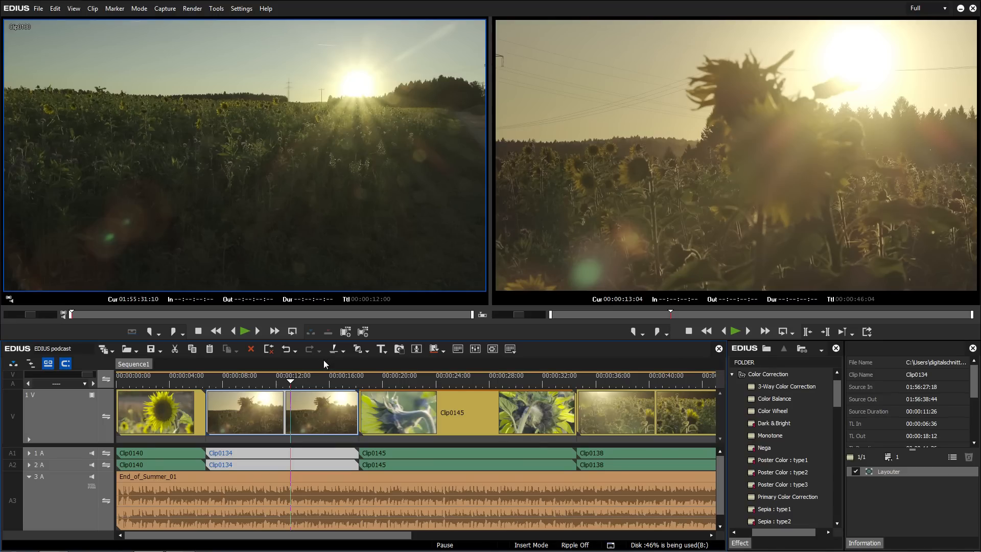
- Set Clip0134's Time Effect speed rate to 50% and bring up its Field Option interpolation settings
right_click(246, 412)
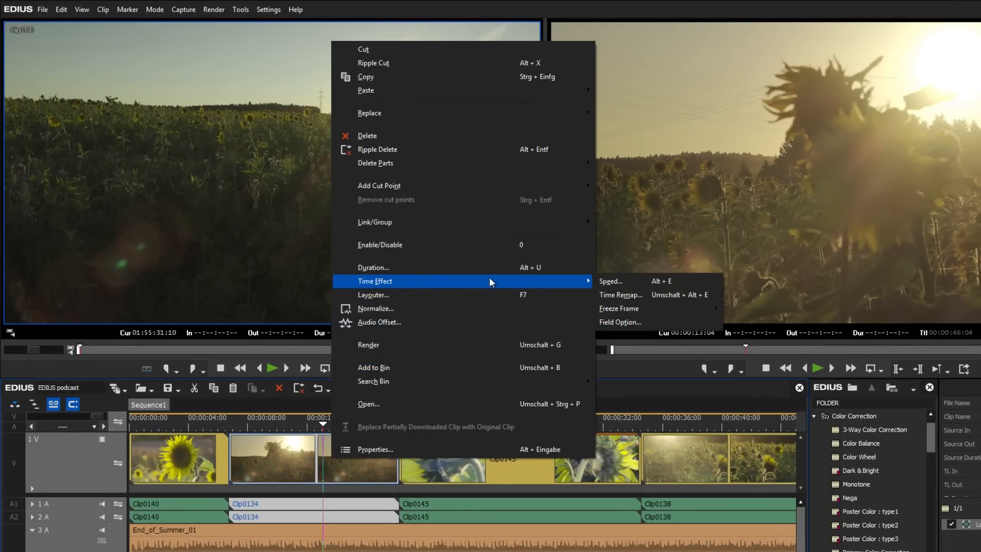
click(610, 281)
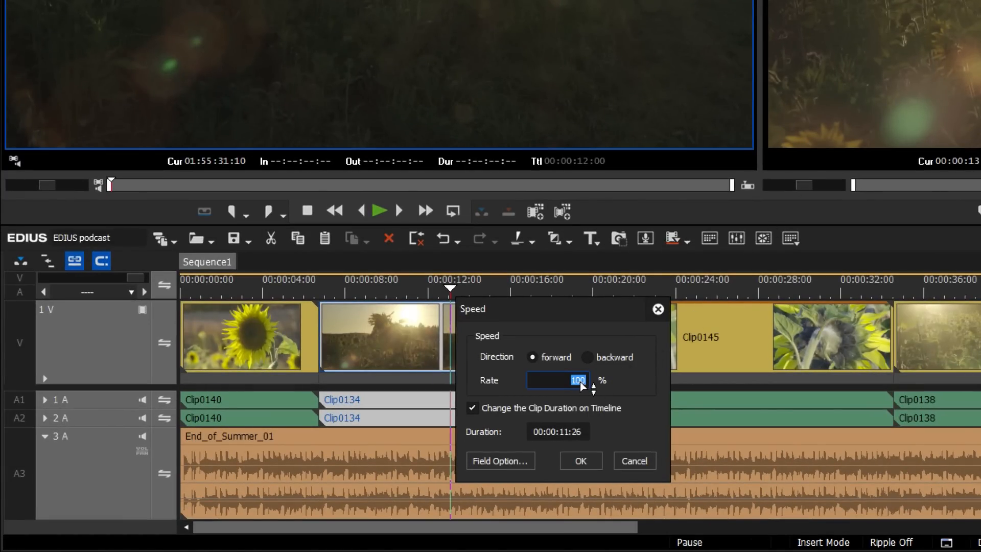
text(50)
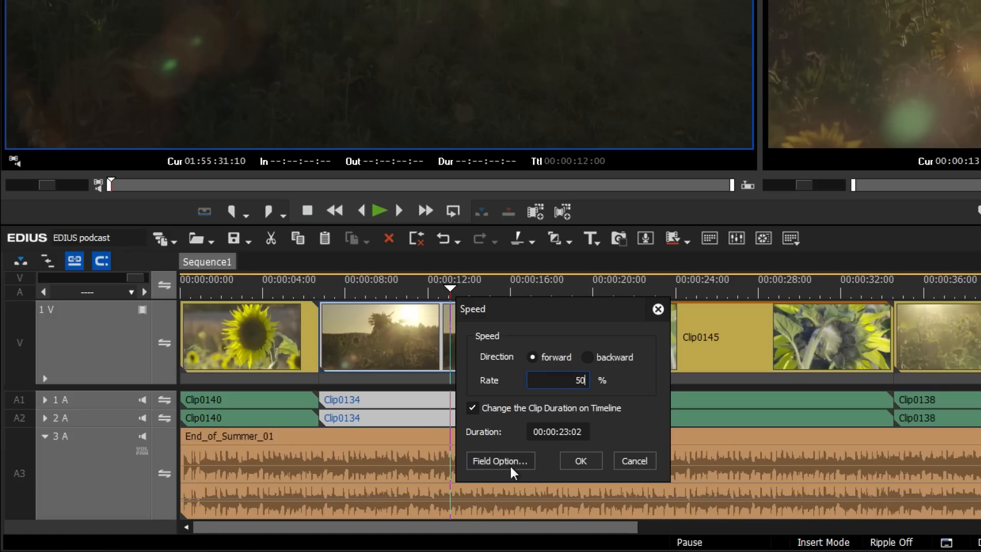
click(500, 459)
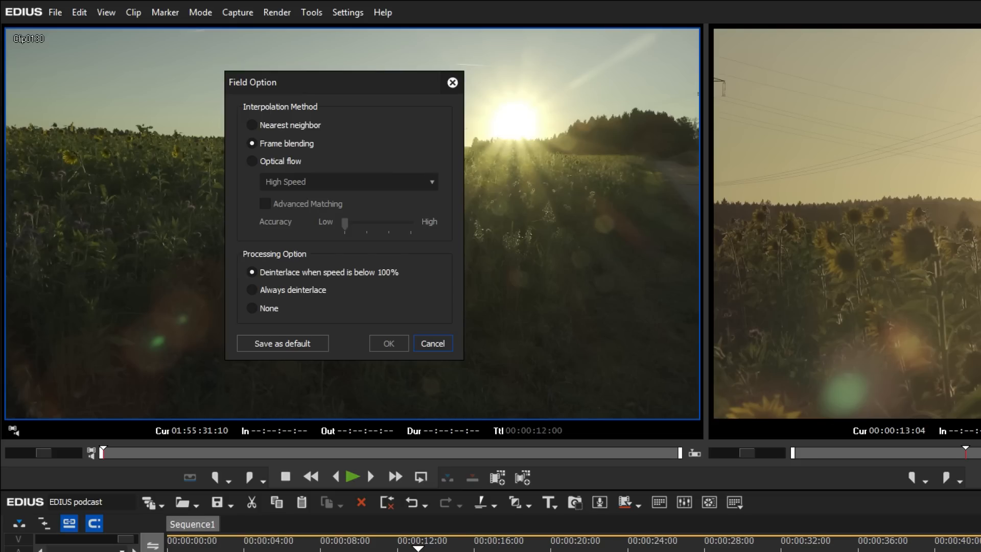
- Choose optical flow interpolation with custom accuracy for the slowed clip
click(252, 160)
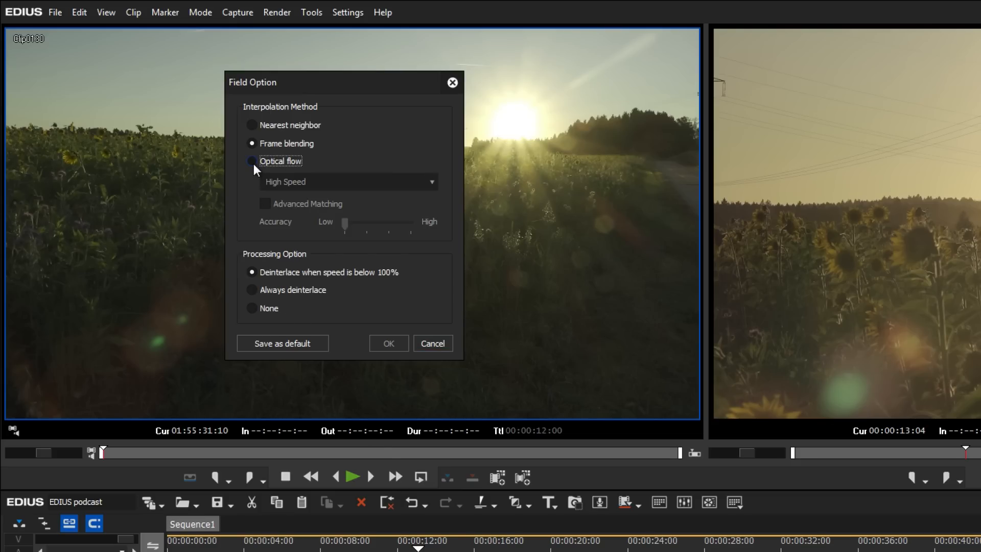
click(252, 161)
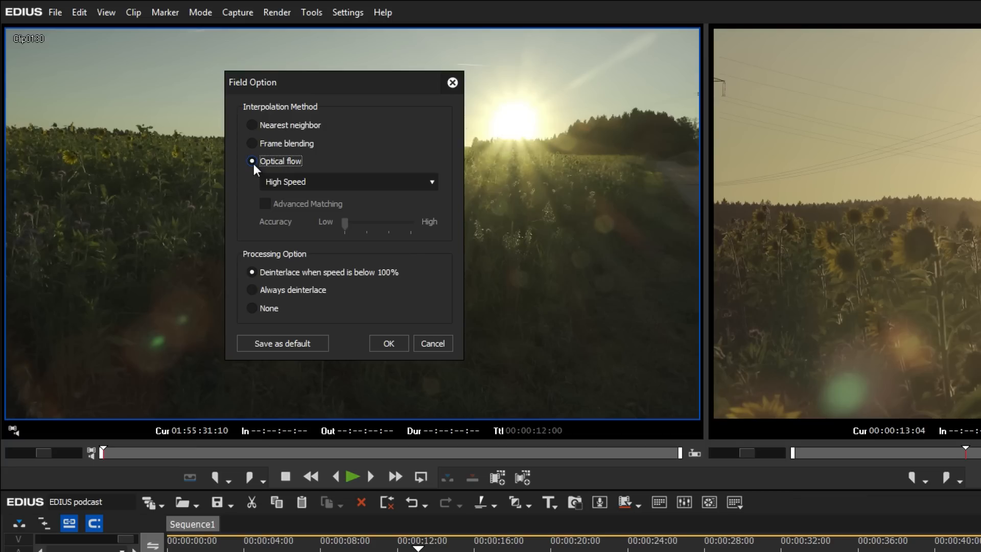
mouse_move(406, 187)
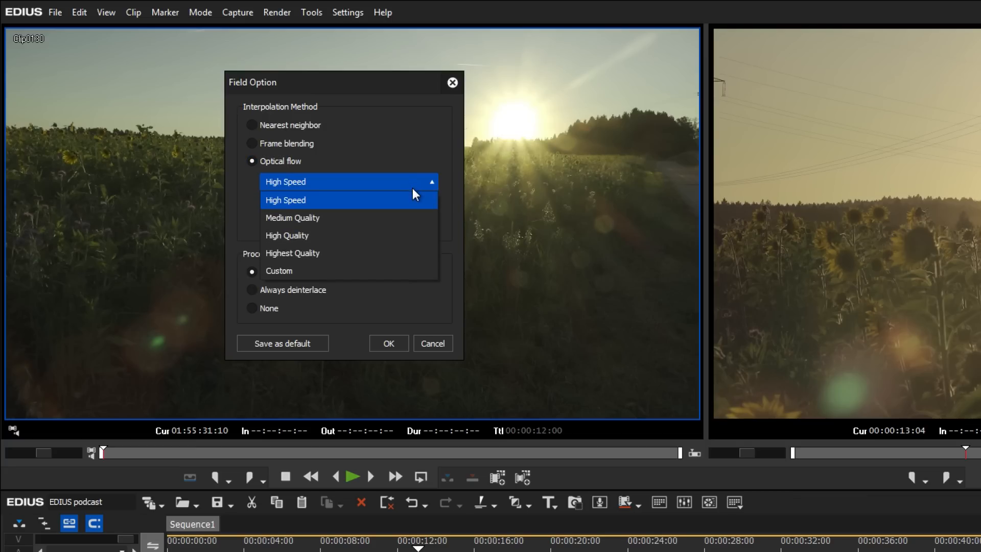
mouse_move(413, 259)
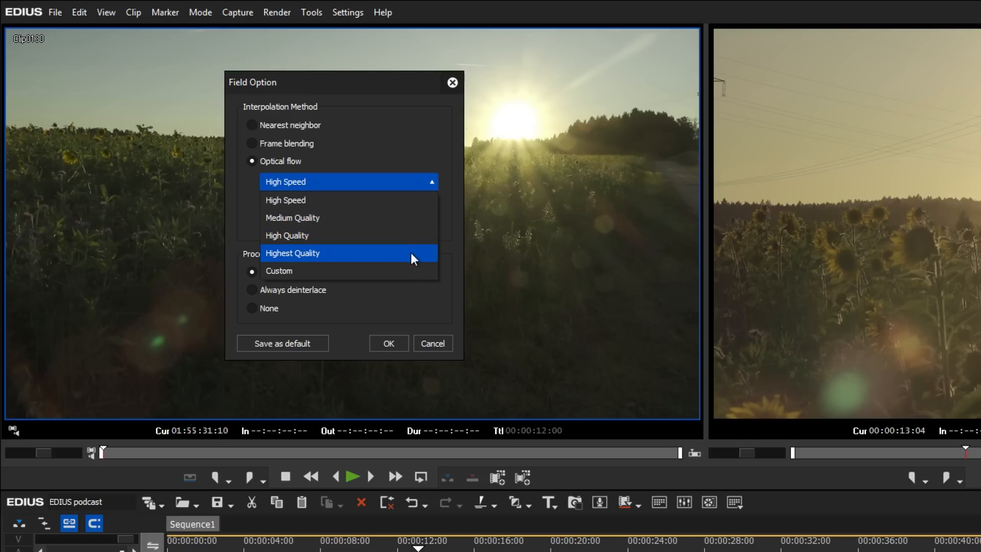
mouse_move(410, 274)
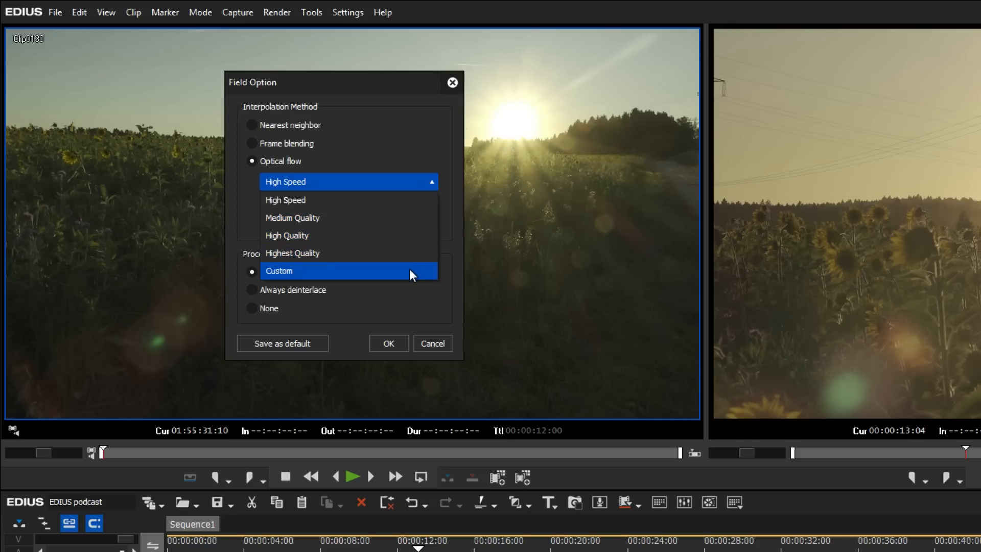
click(279, 270)
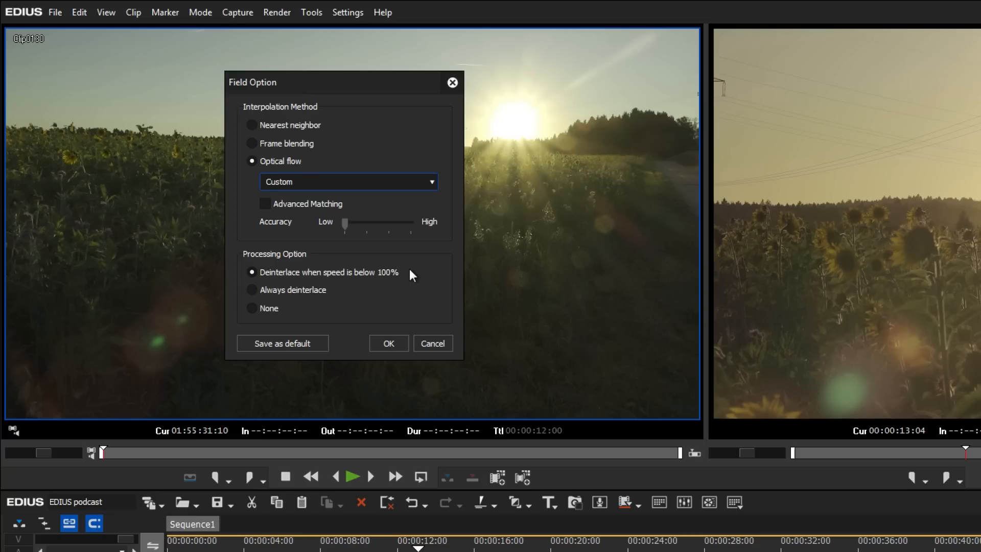
mouse_move(368, 255)
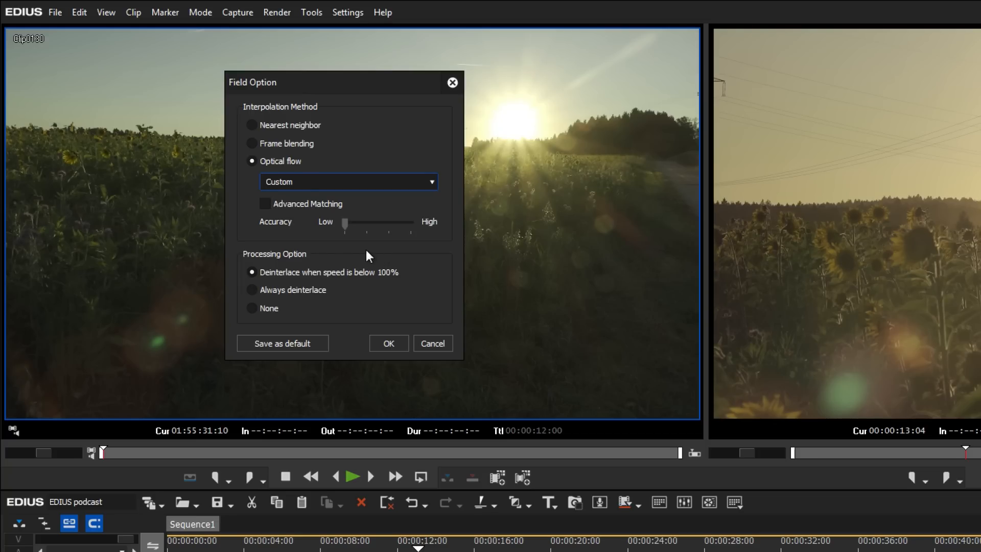
- Enable Advanced Matching and raise the optical flow accuracy slider to High, then confirm
click(264, 204)
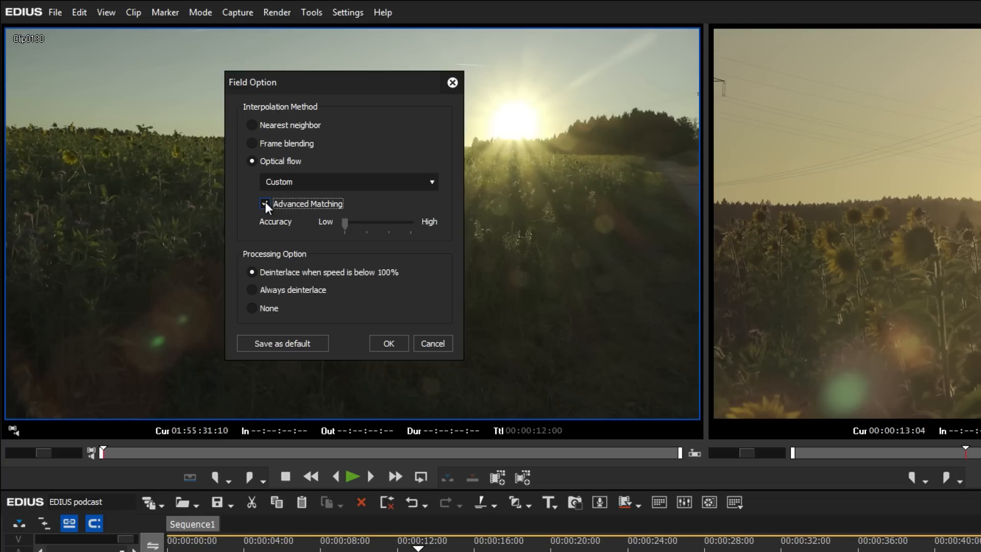
click(265, 203)
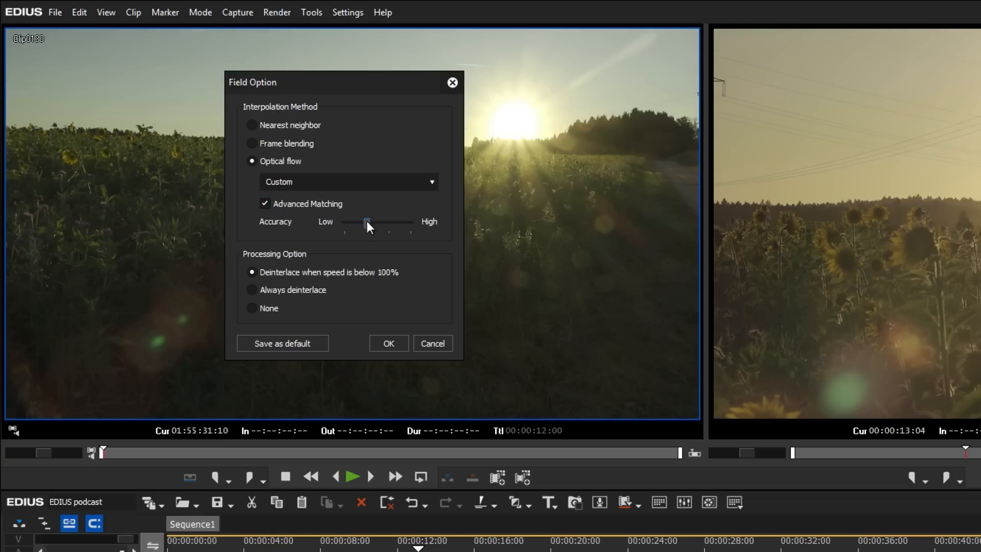
drag(367, 222, 388, 222)
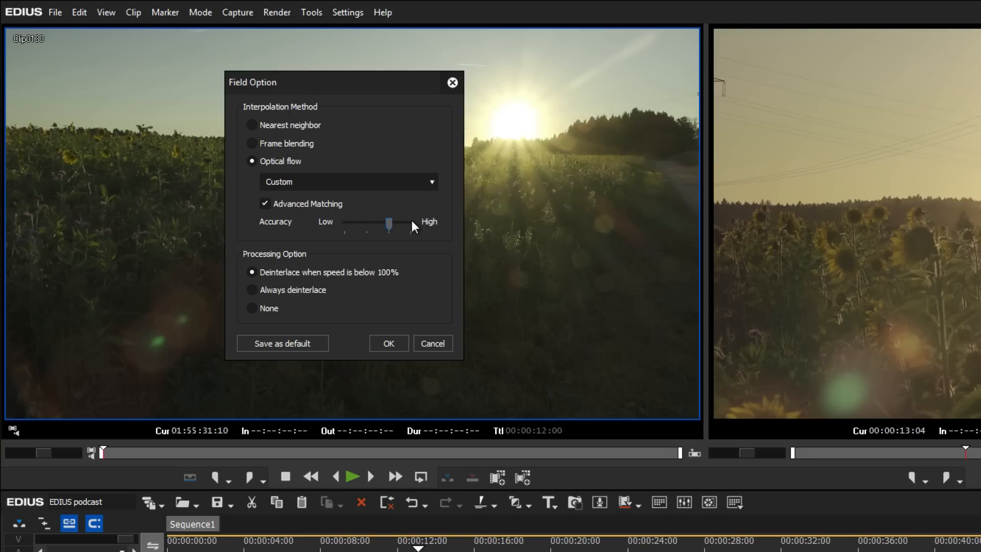
drag(388, 224, 410, 223)
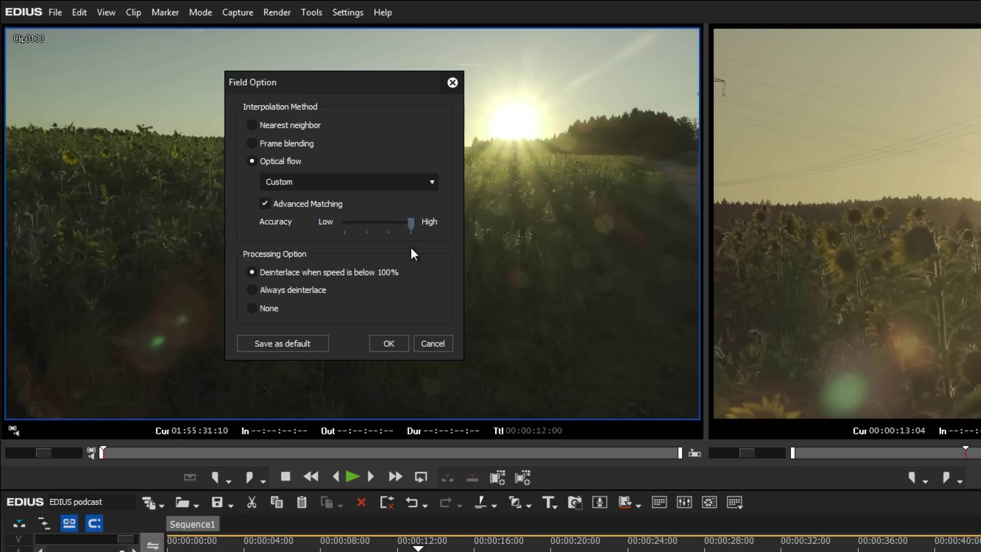
click(388, 343)
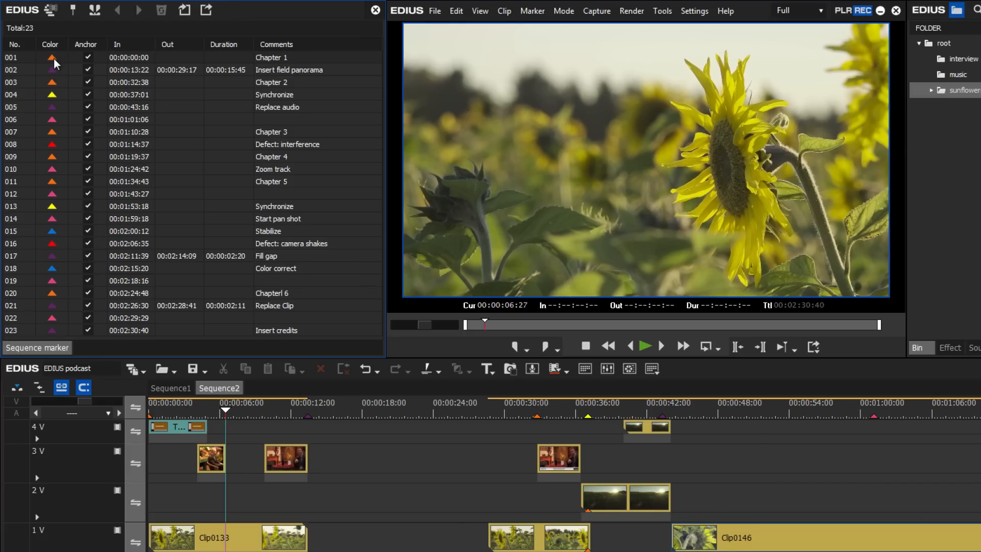
- Show the colour choices for the Chapter 1 marker in the Sequence2 marker list
click(51, 57)
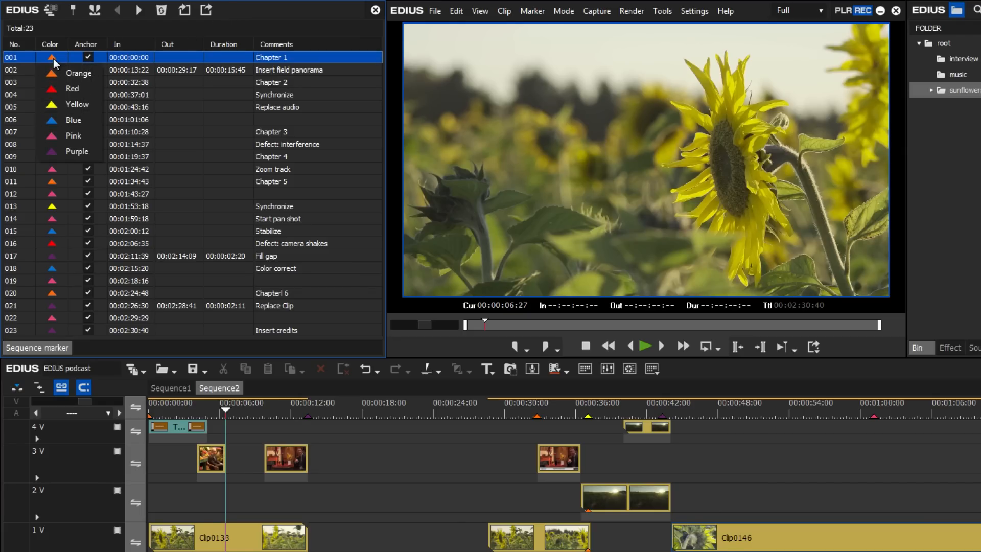
mouse_move(63, 57)
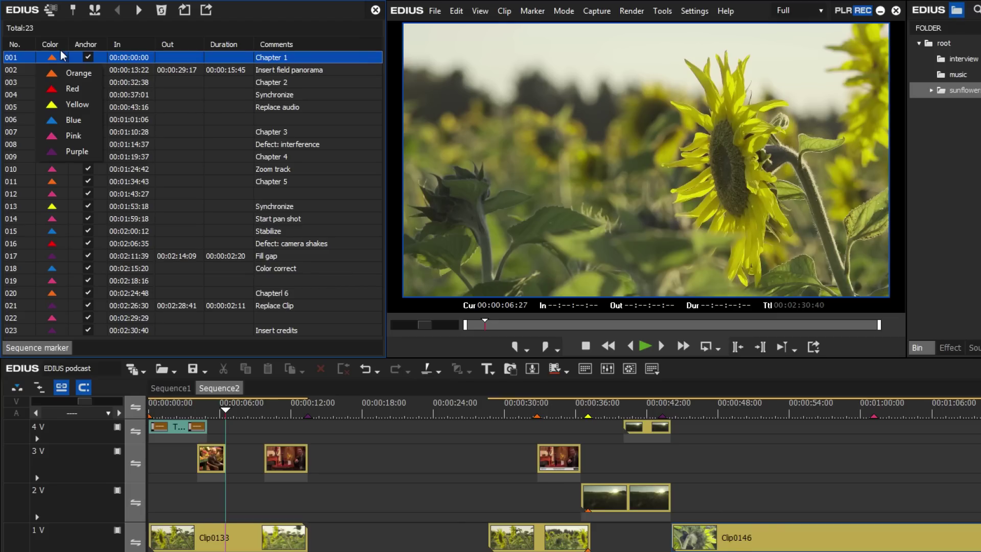
mouse_move(223, 24)
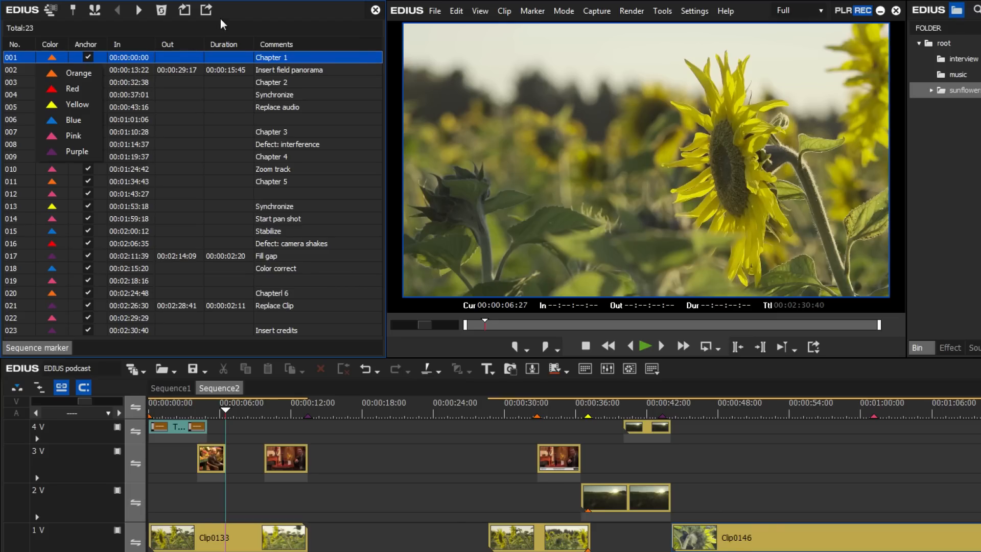
mouse_move(206, 11)
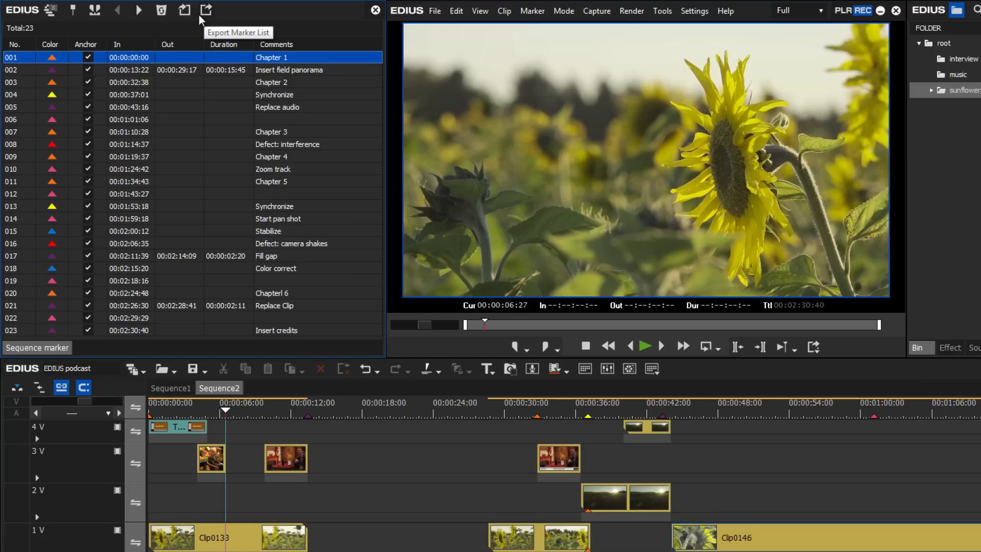
mouse_move(182, 12)
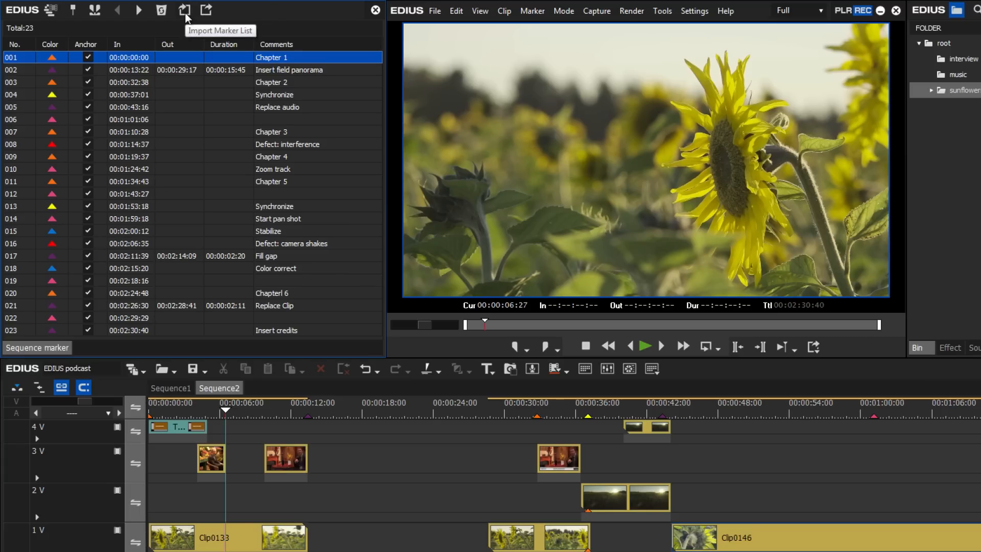
mouse_move(206, 11)
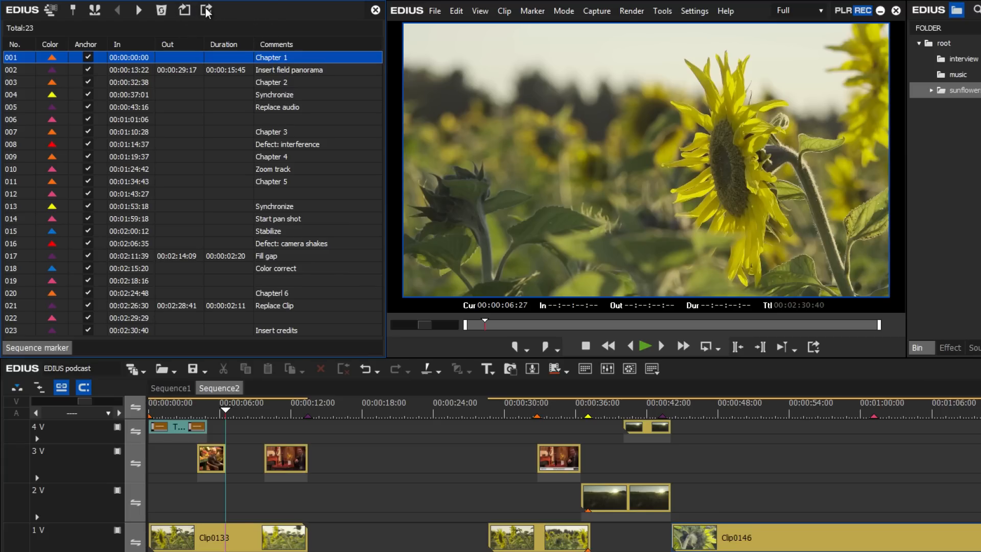
- Start exporting the Sequence2 marker list to a file in the Marker Lists folder
click(203, 10)
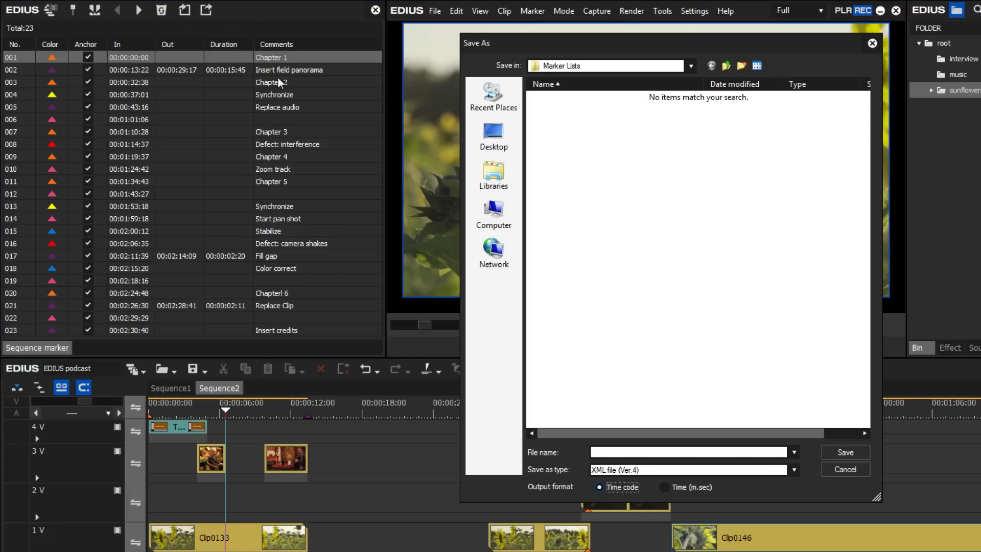
- Save the exported marker list as Marker List_01.xml
click(687, 451)
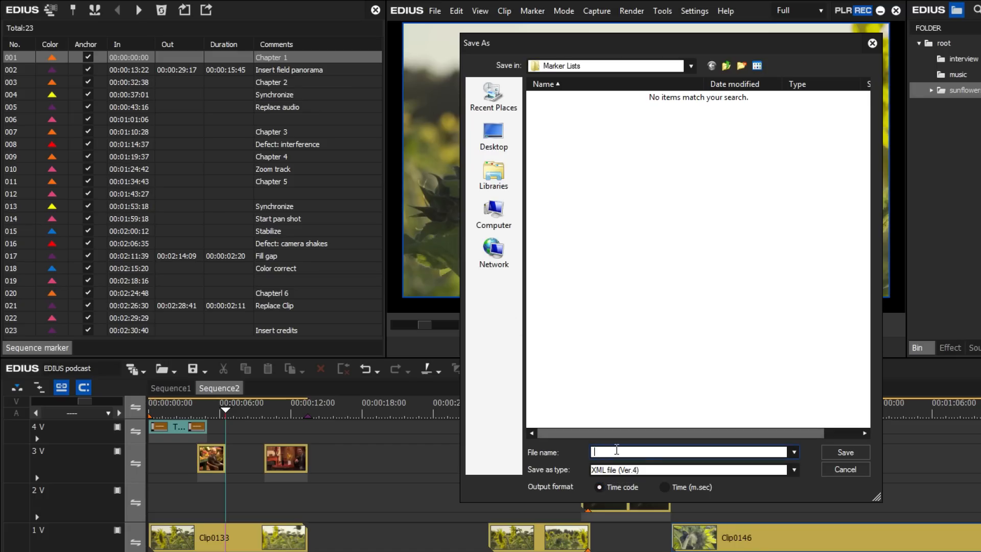
text(Ma)
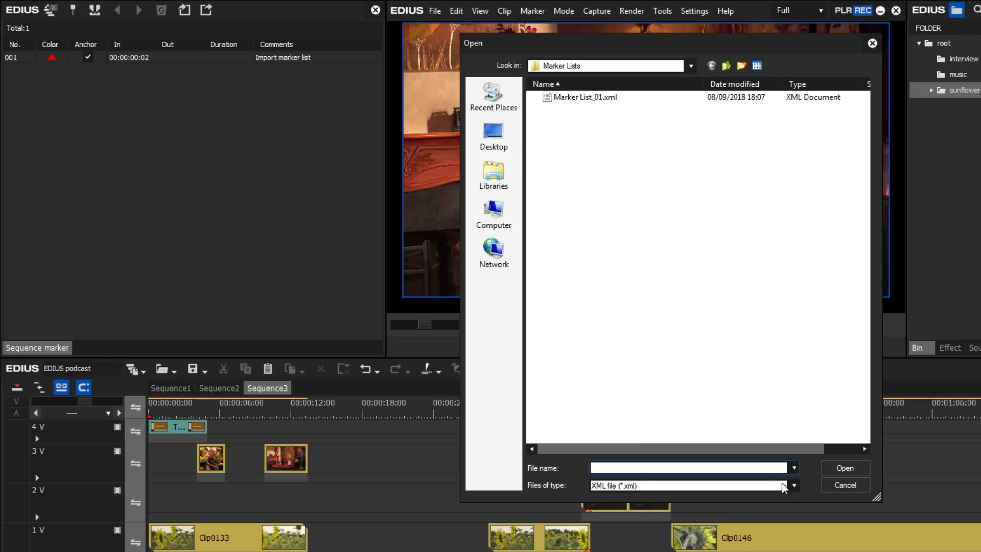
- Import Marker List_02.csv into Sequence3, listing CSV files instead of XML
click(795, 485)
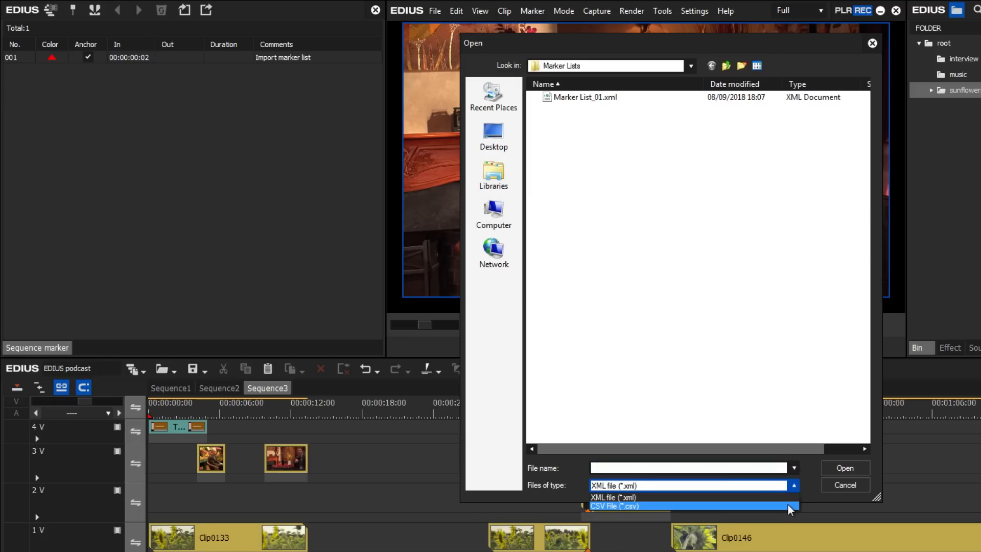
click(619, 505)
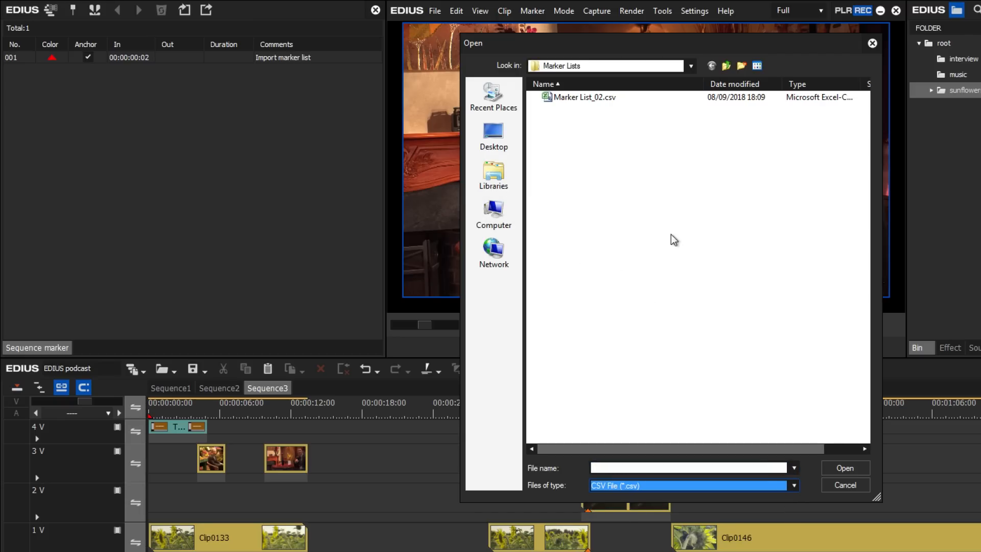
click(583, 96)
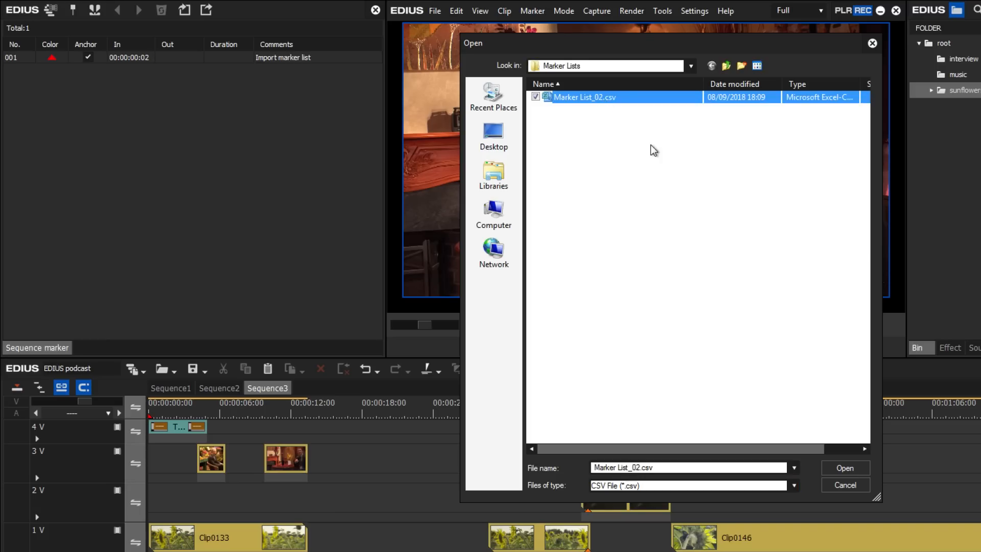
click(845, 468)
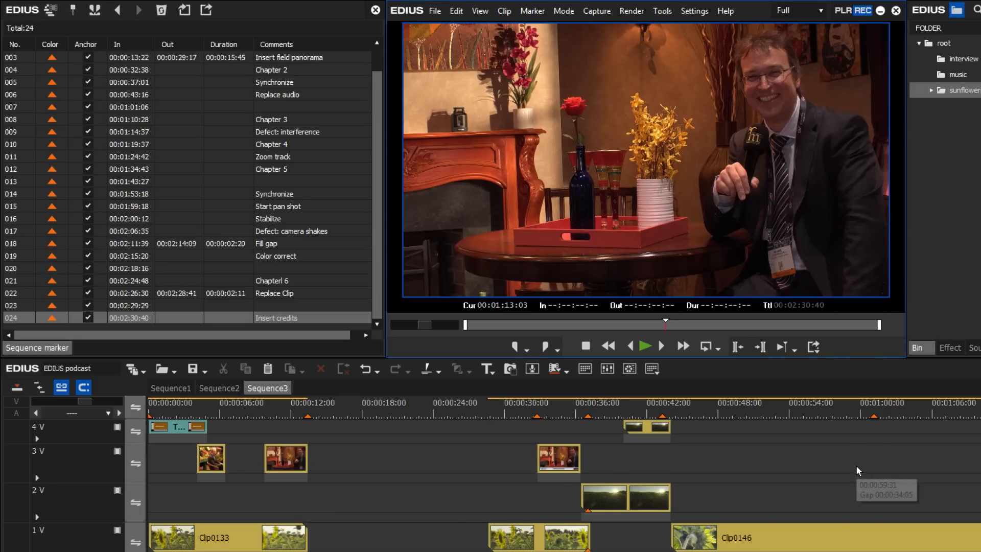
mouse_move(858, 469)
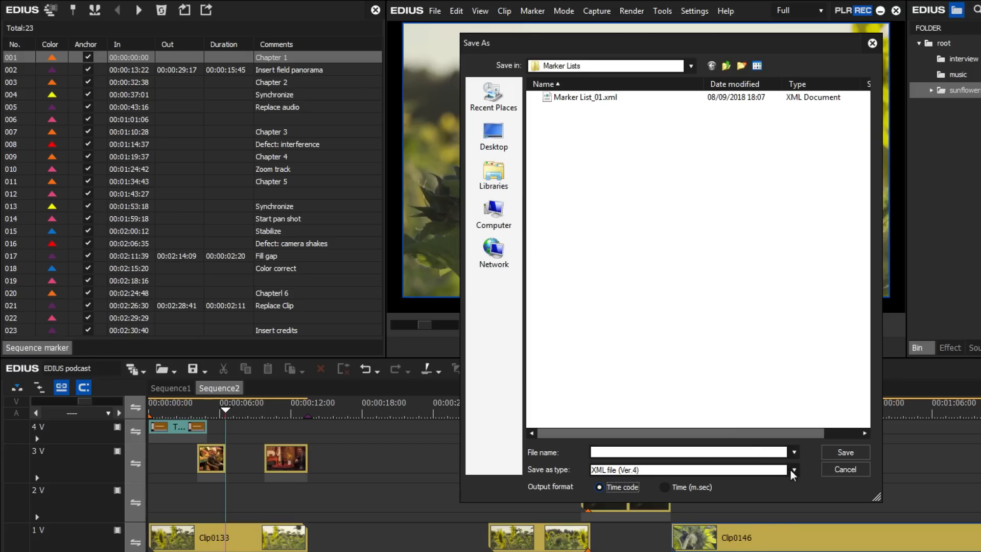
- Export the Sequence2 markers as a CSV file (Ver.3) named Marker List_02
click(792, 469)
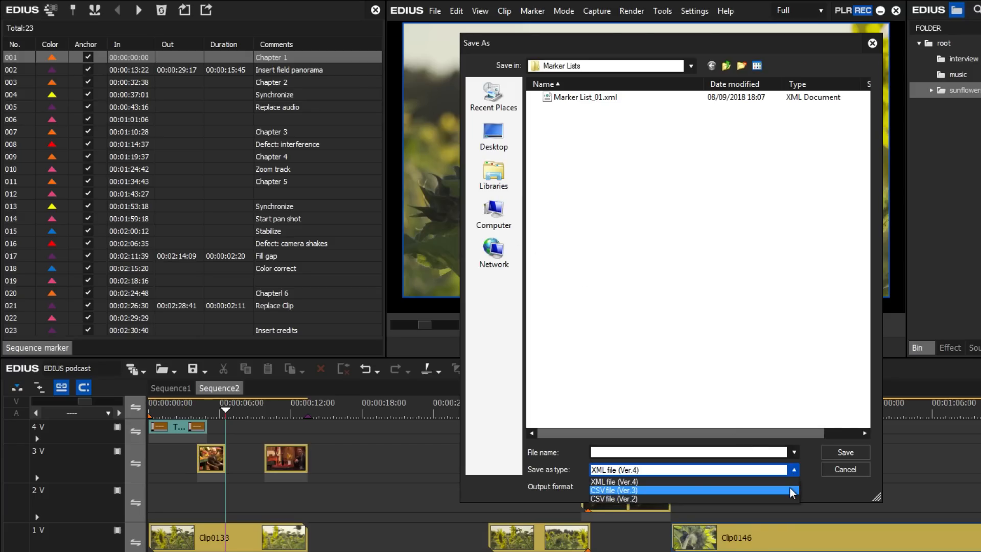
click(611, 489)
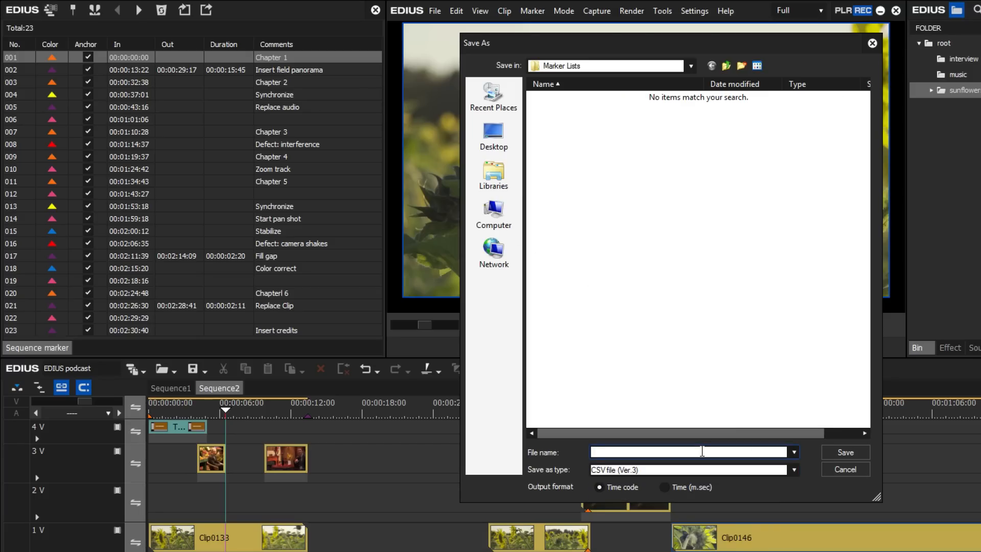
text(Marker List_02)
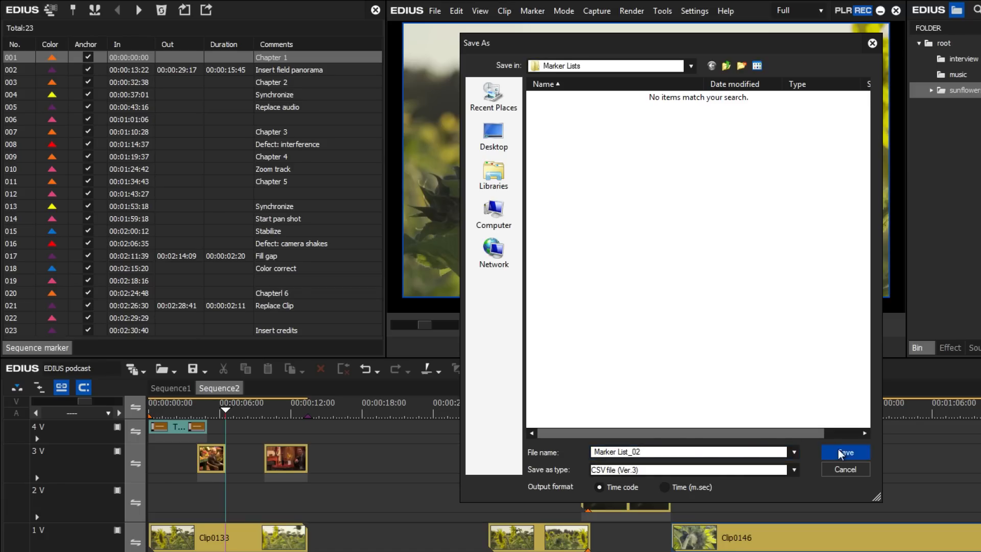
click(845, 451)
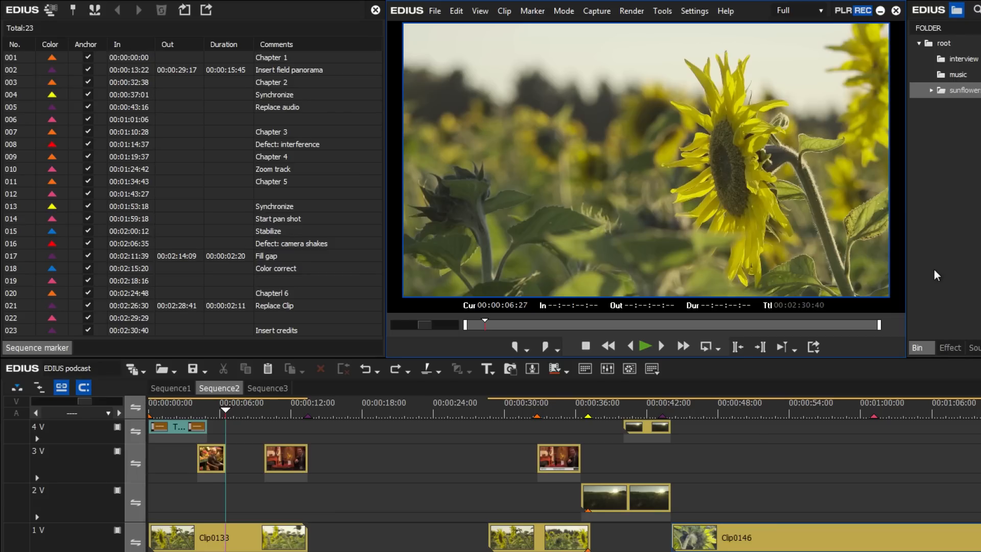
- Reach the Button customization page under User Settings > User Interface
click(694, 10)
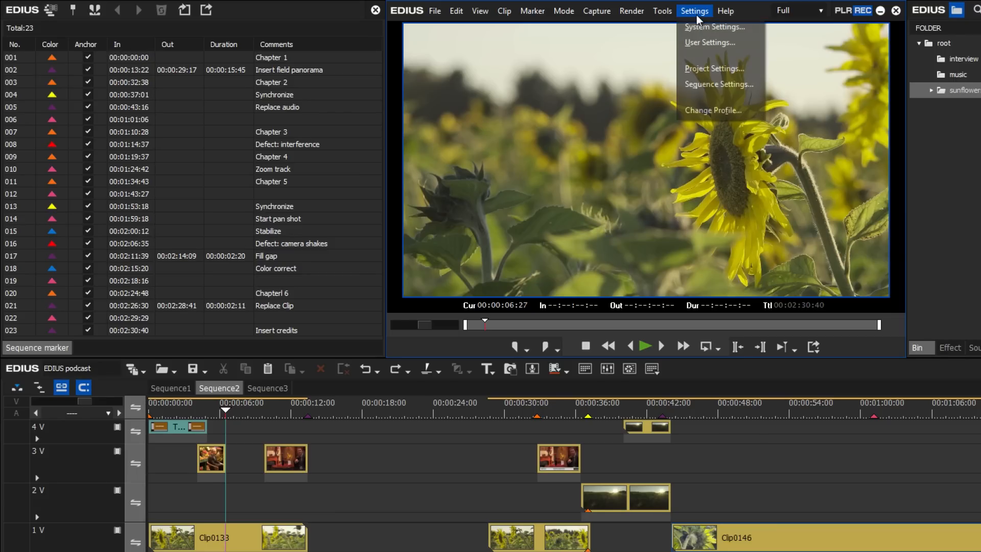
click(709, 43)
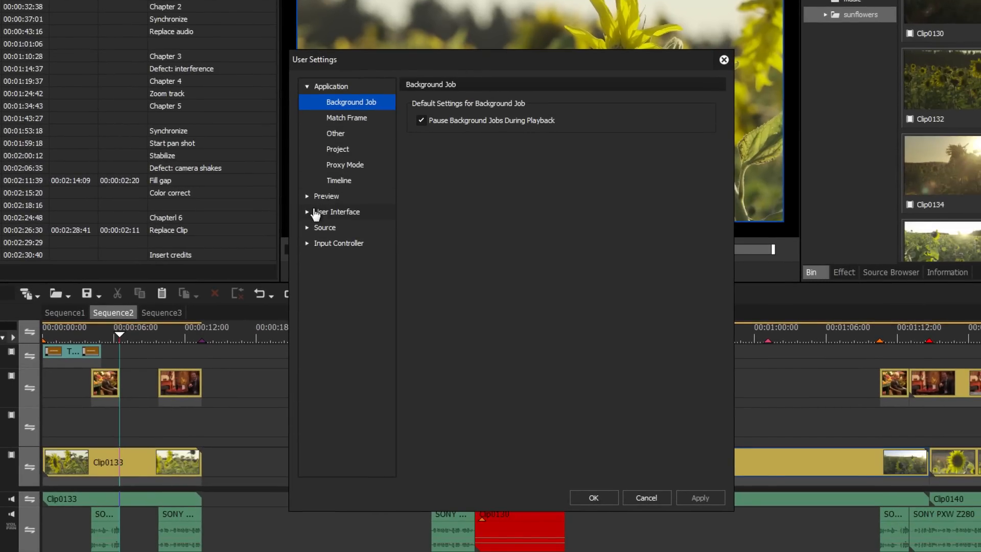
click(307, 211)
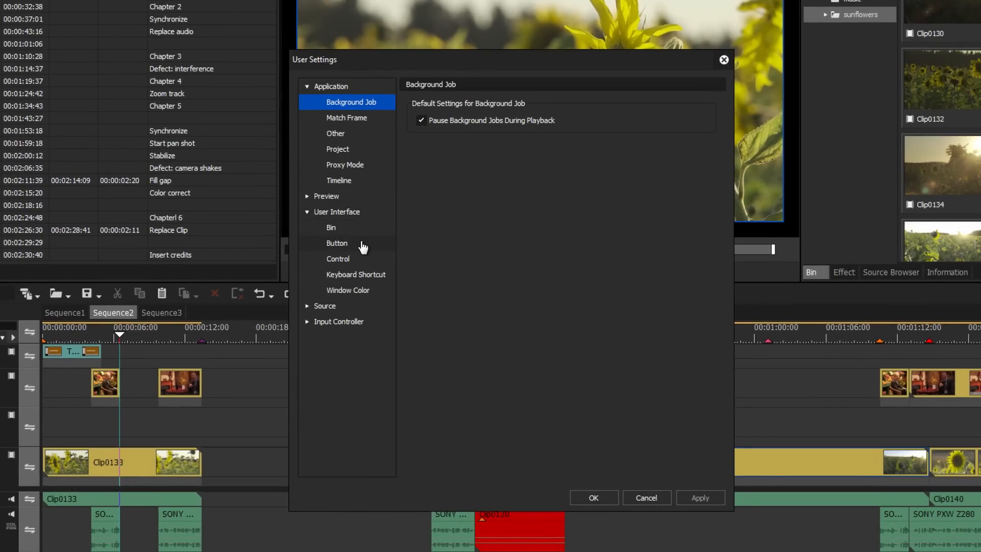
click(337, 243)
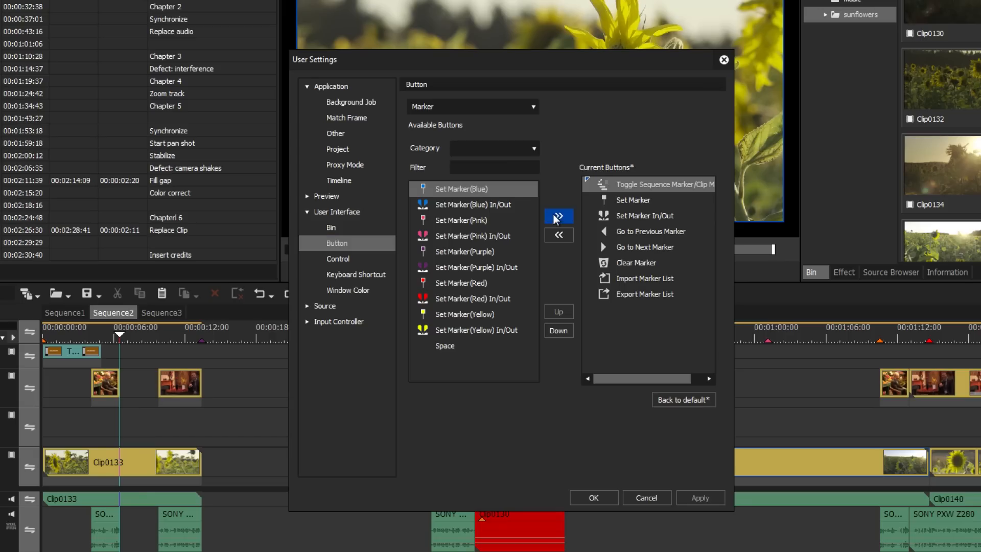
- Add the Set Marker (Purple) and Set Marker (Red) commands to the toolbar
click(558, 216)
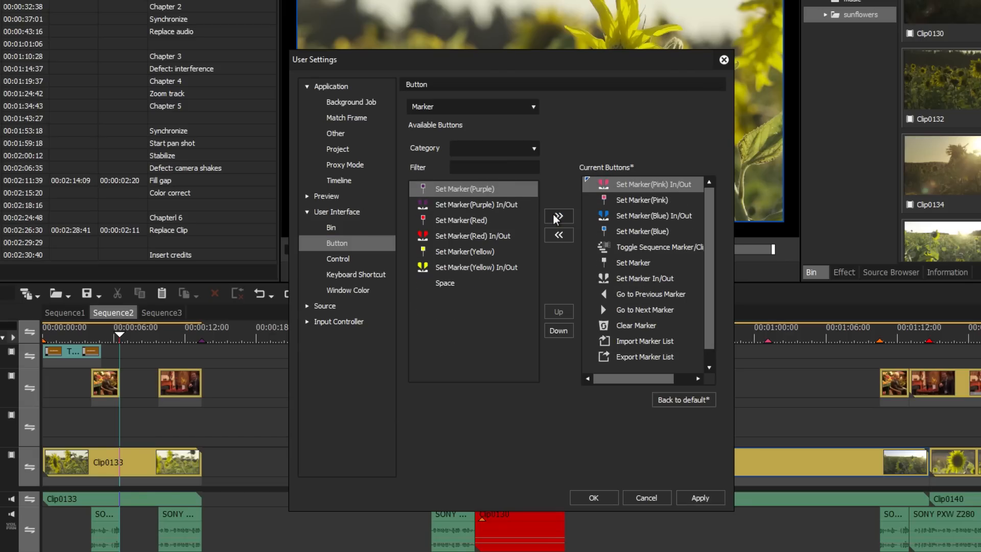
click(557, 216)
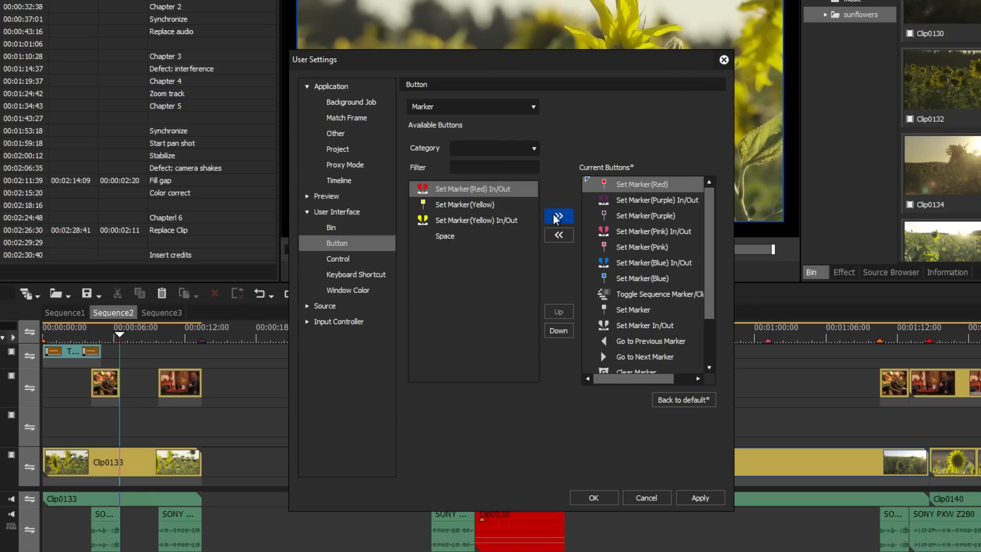
click(558, 216)
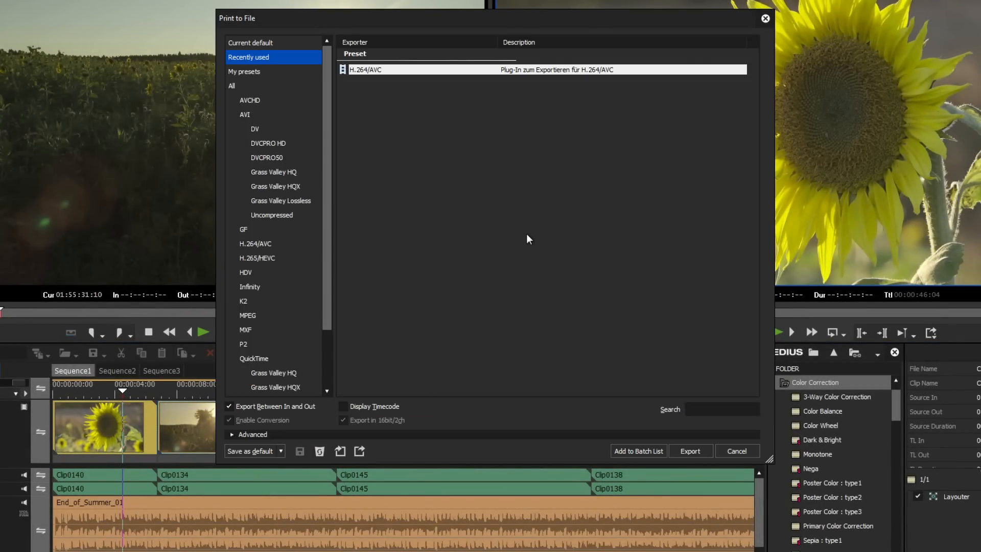
mouse_move(519, 237)
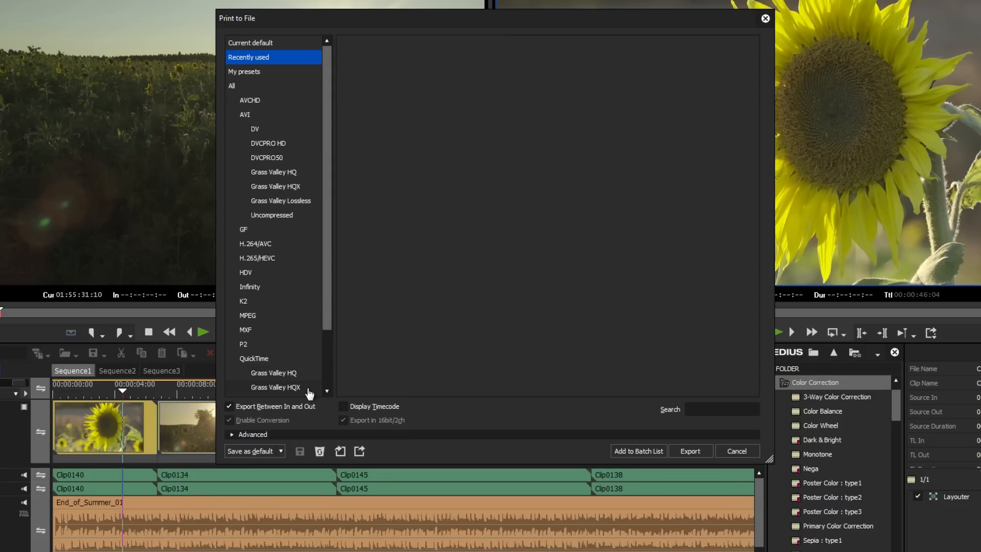
- Save the QuickTime Grass Valley HQX exporter as default exporter slot 4
click(275, 386)
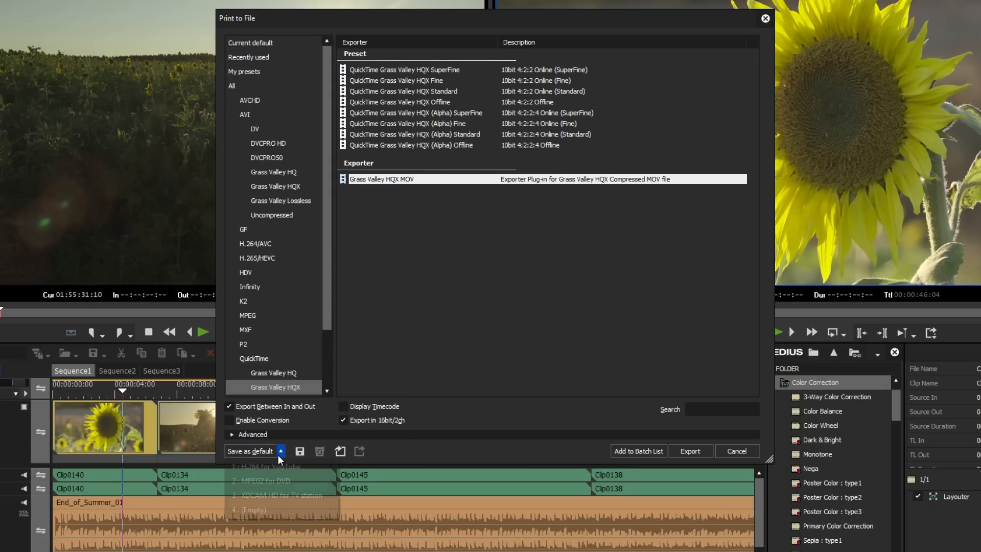
click(255, 508)
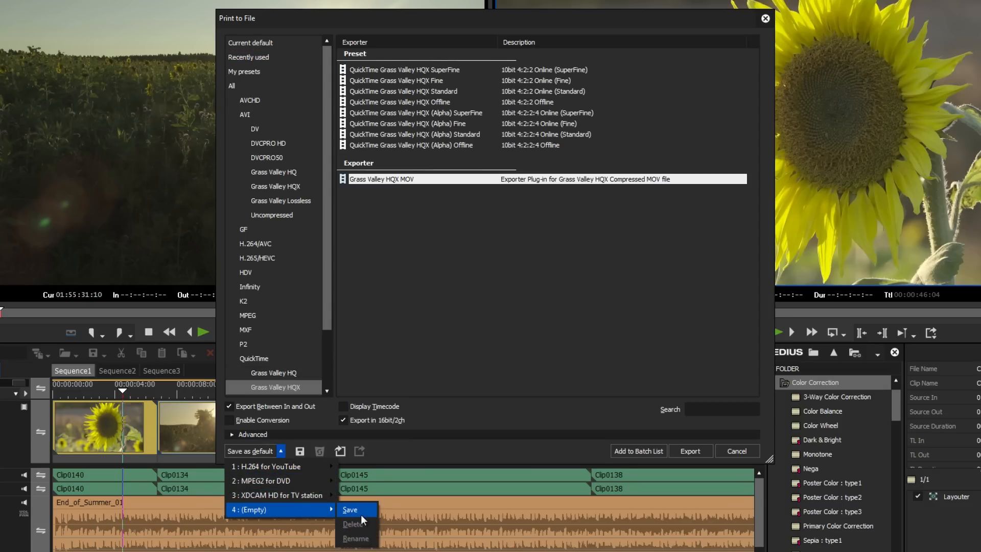
click(350, 509)
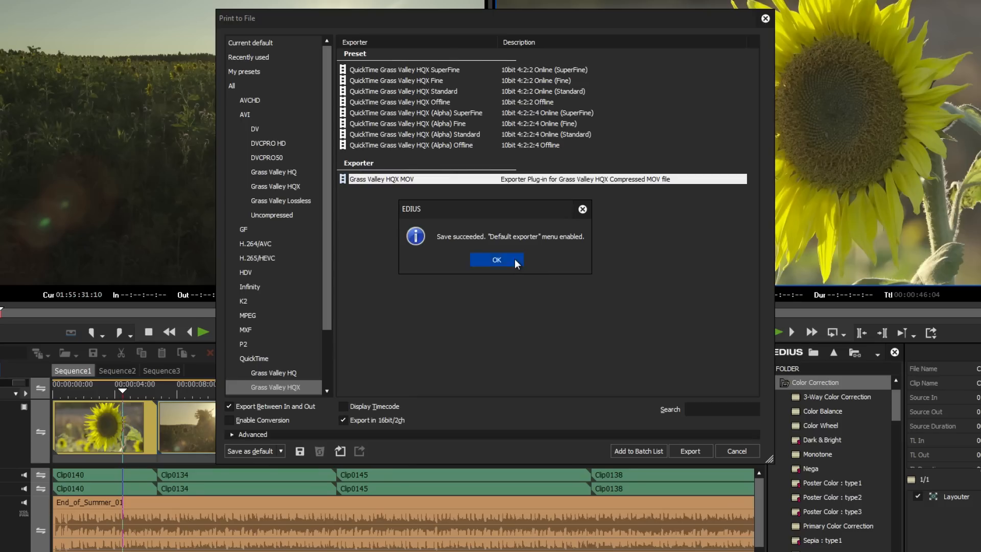
click(496, 260)
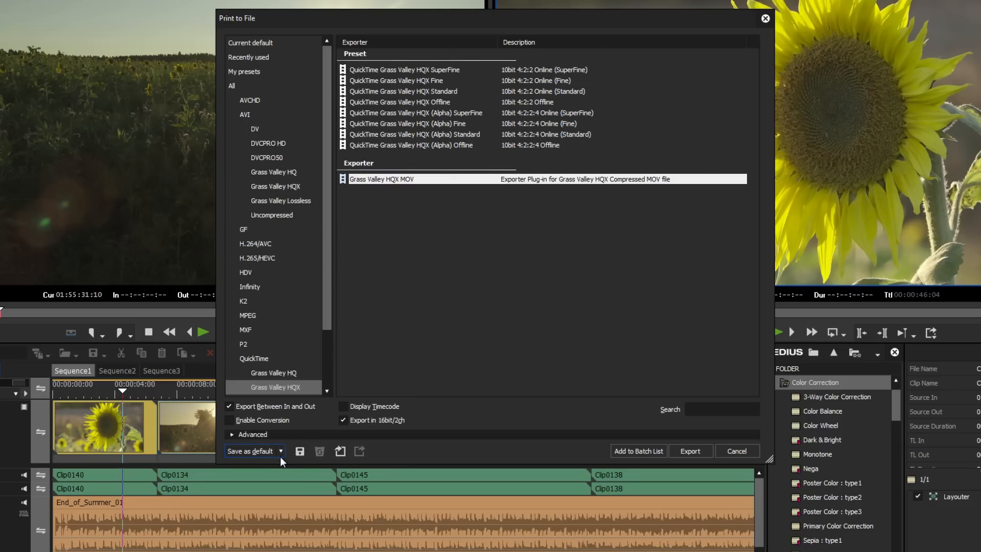
- Verify the saved default exporter slots and close the Print to File window
click(279, 451)
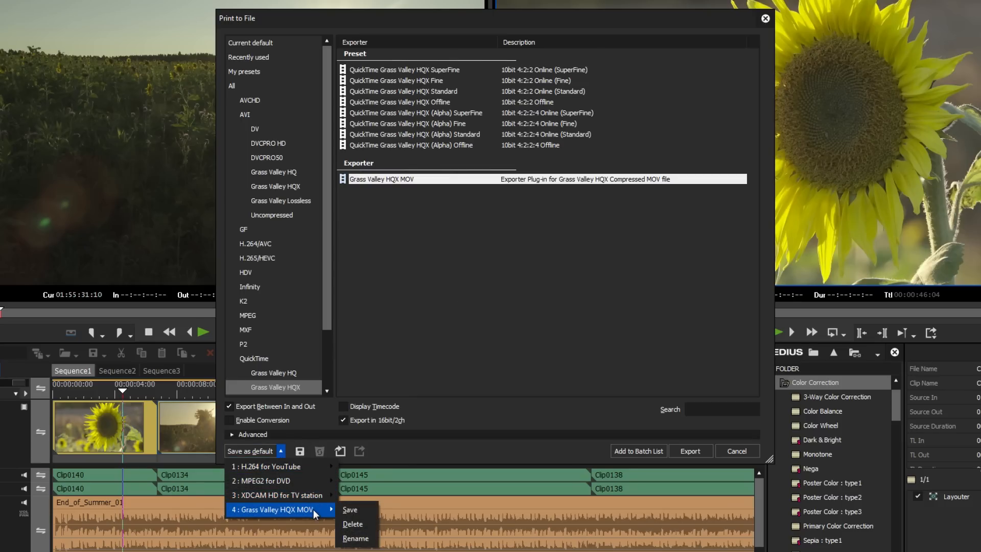
mouse_move(356, 539)
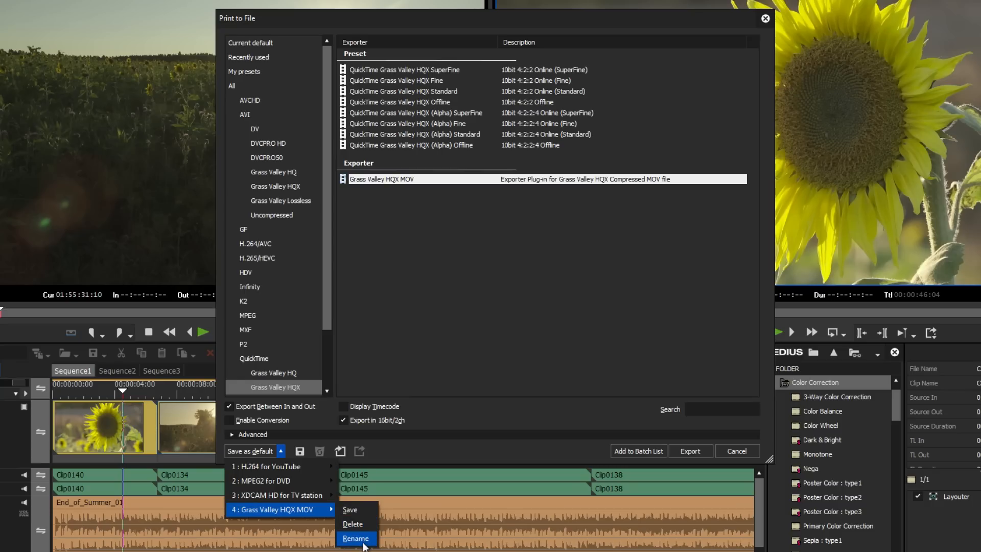
click(356, 537)
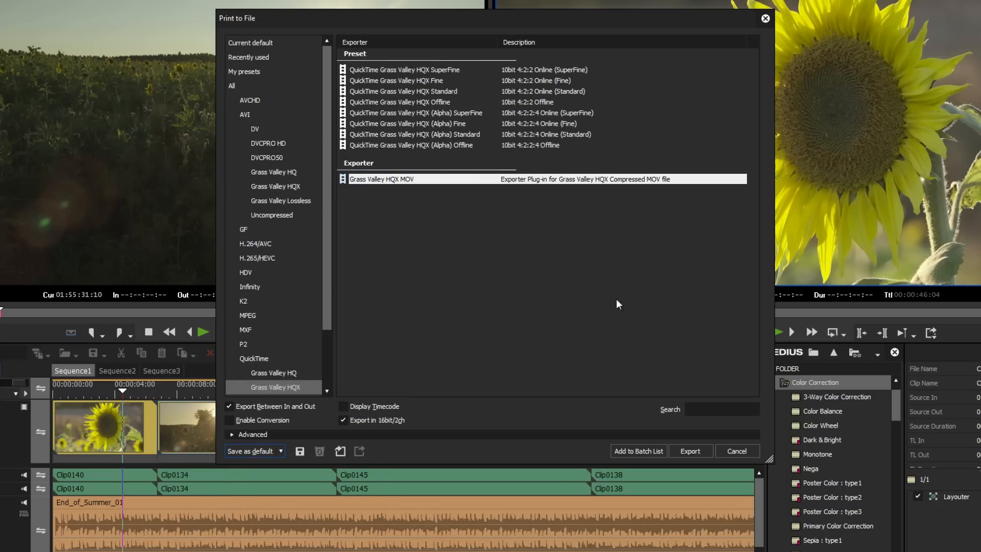
click(737, 450)
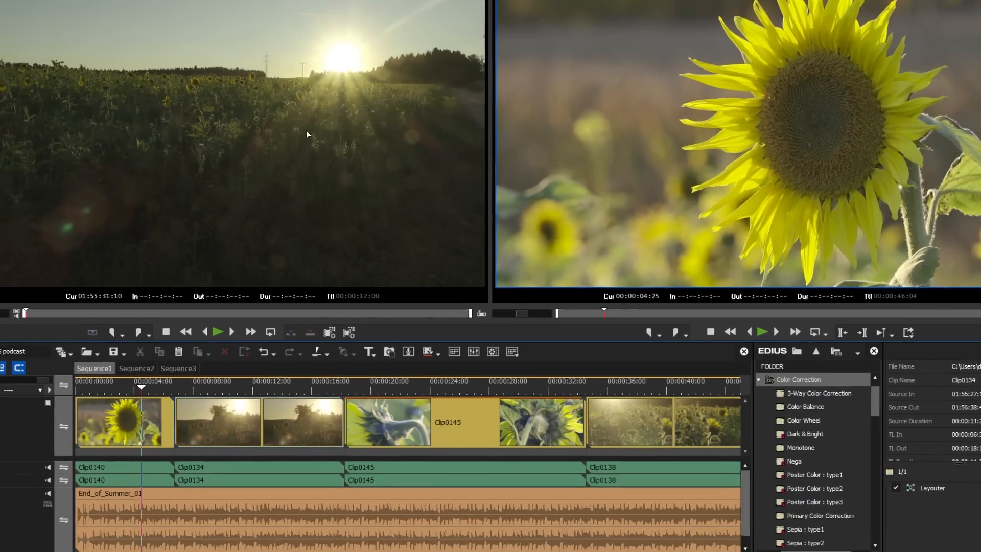
- Add the Add to Batch Export (Default Exporter) command to the timeline toolbar via User Settings
click(251, 22)
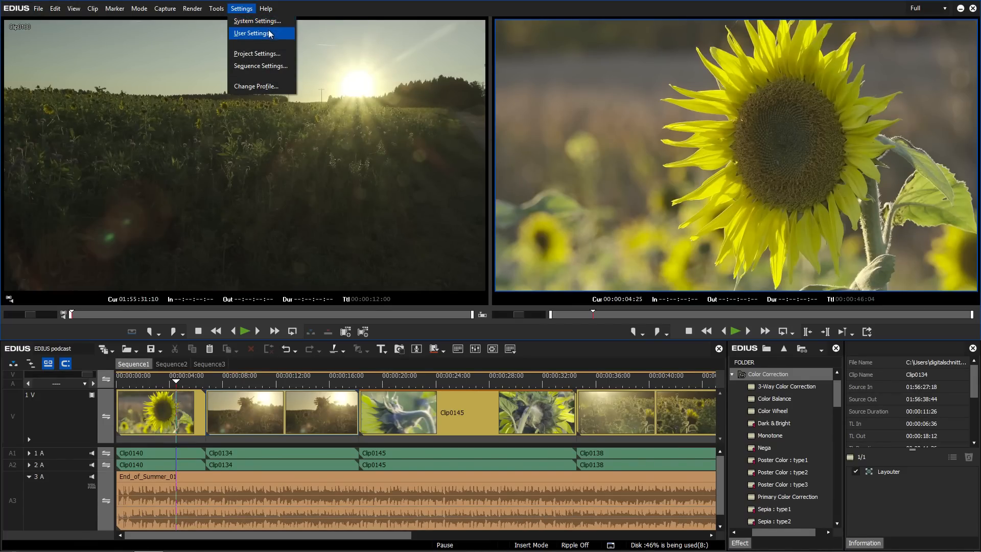
click(255, 33)
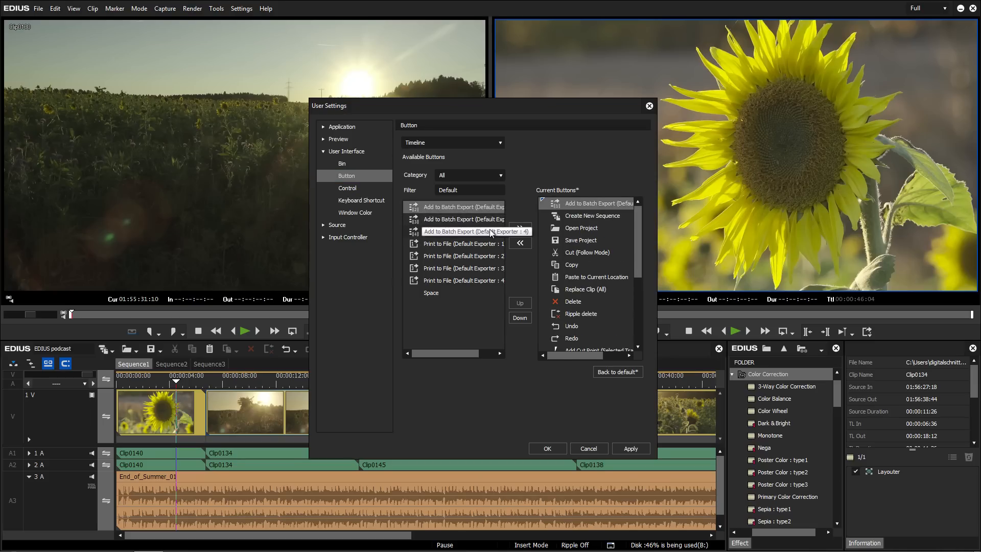
click(361, 200)
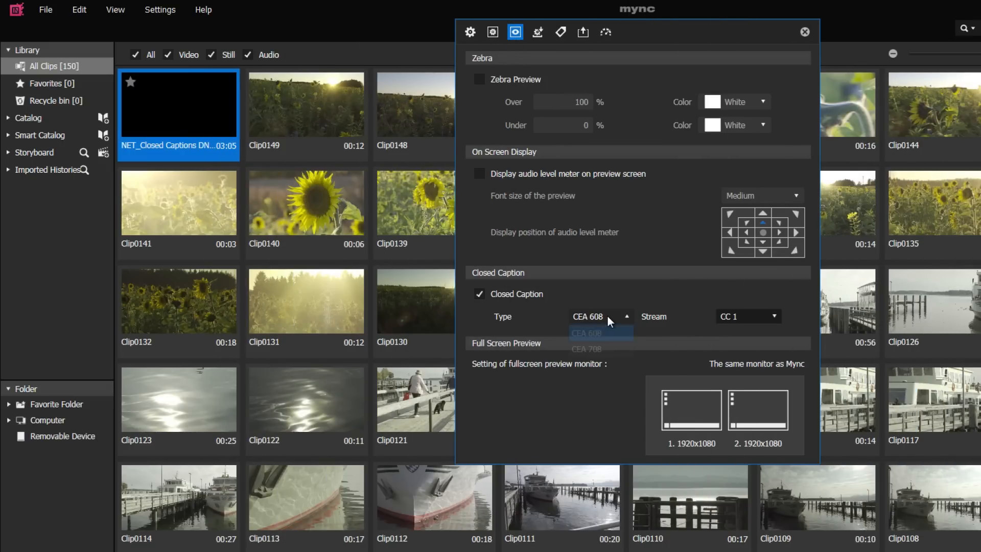
- Show the closed caption Type choices (CEA 608, CEA 708) in Mync's preview settings
click(587, 350)
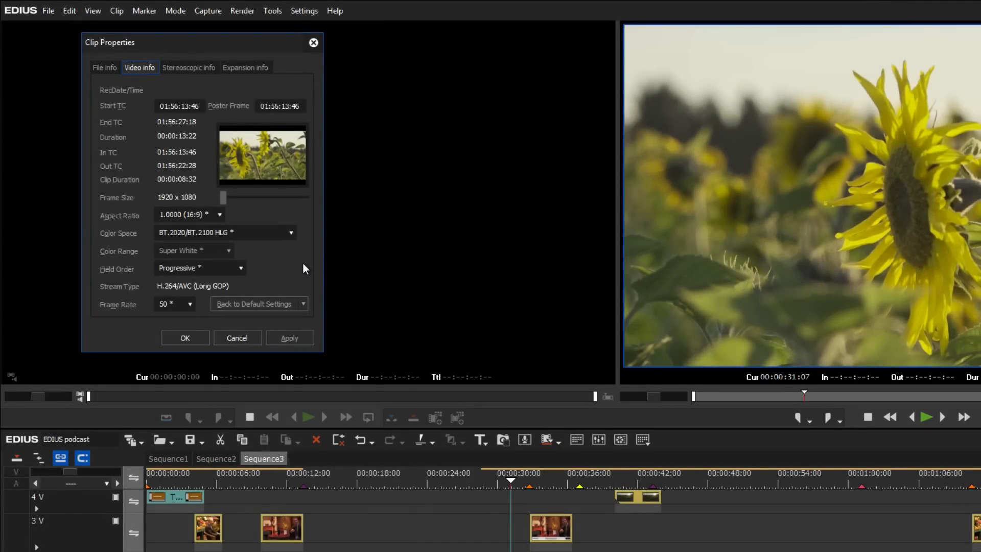
- Review the Video info tab of the Sequence3 clip's properties (BT.2020/BT.2100 HLG, 50 fps)
click(188, 304)
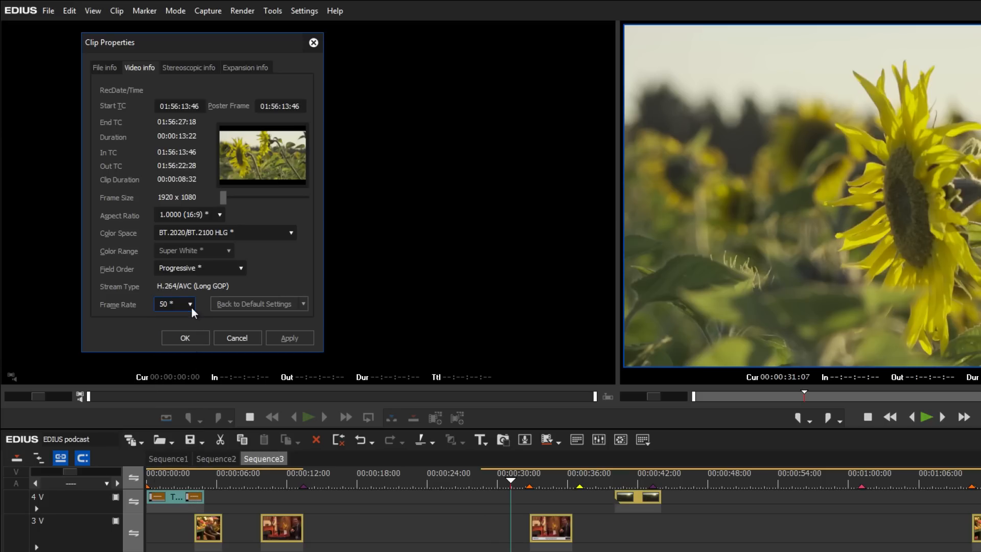
mouse_move(288, 239)
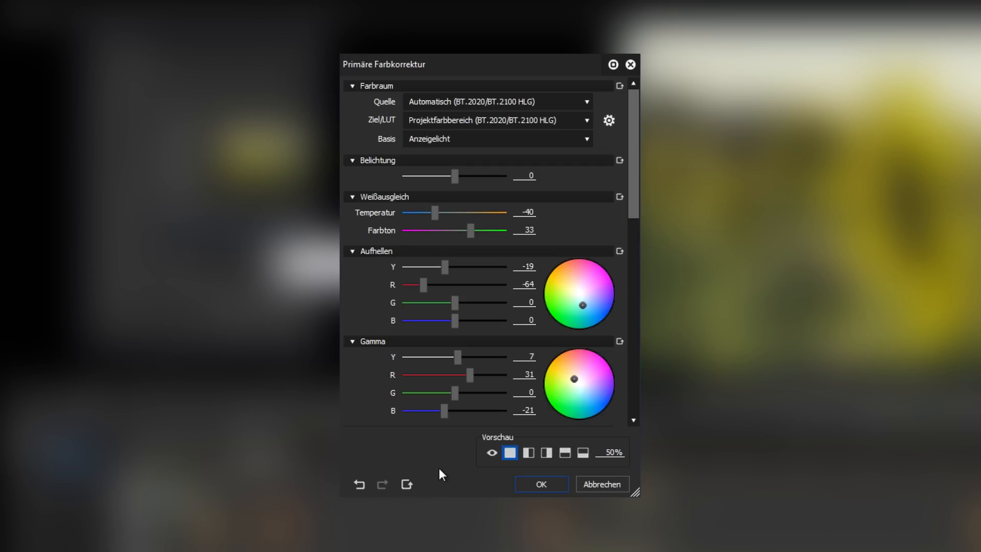
- Discard the Primäre Farbkorrektur changes with Abbrechen/Ja, then enable Monitor Control in System Settings > Hardware
click(603, 485)
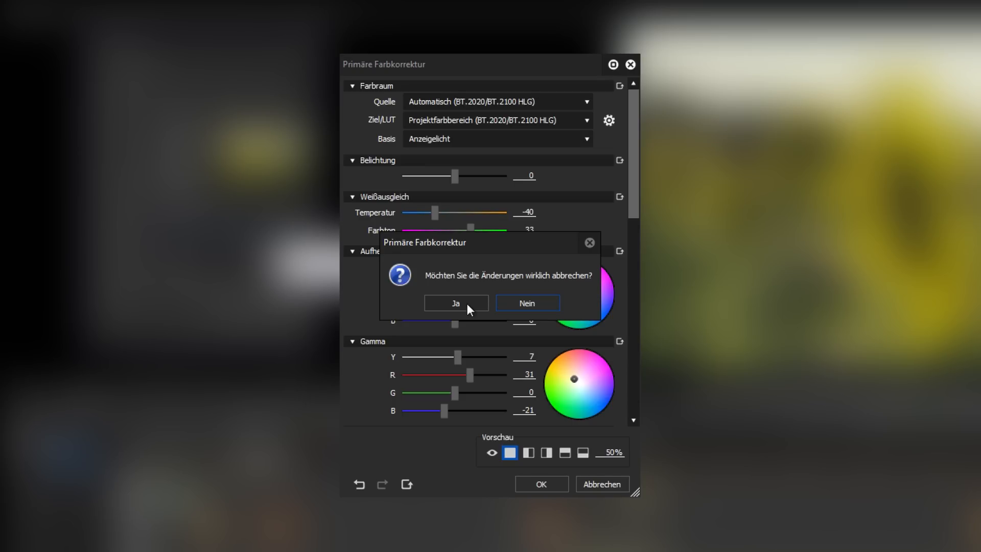
click(456, 302)
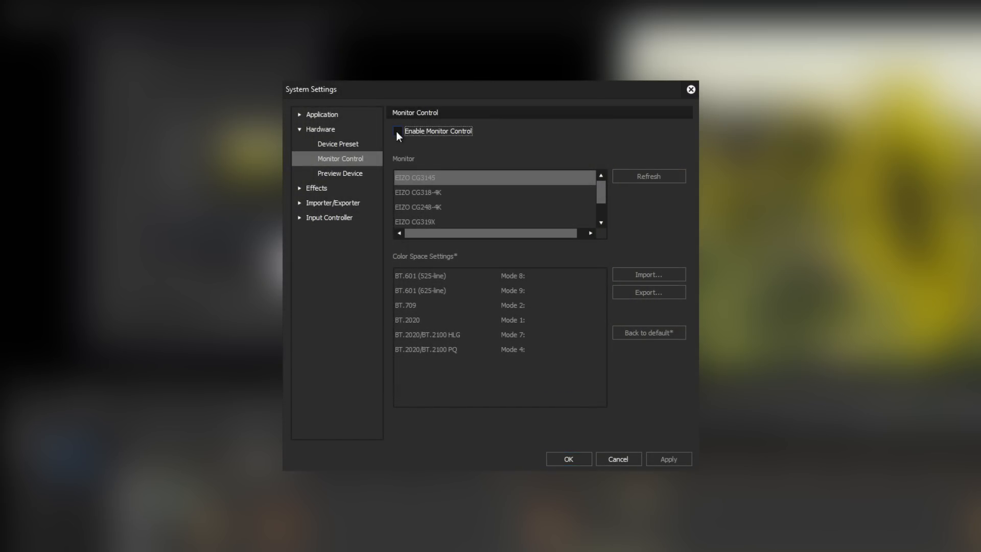
click(394, 131)
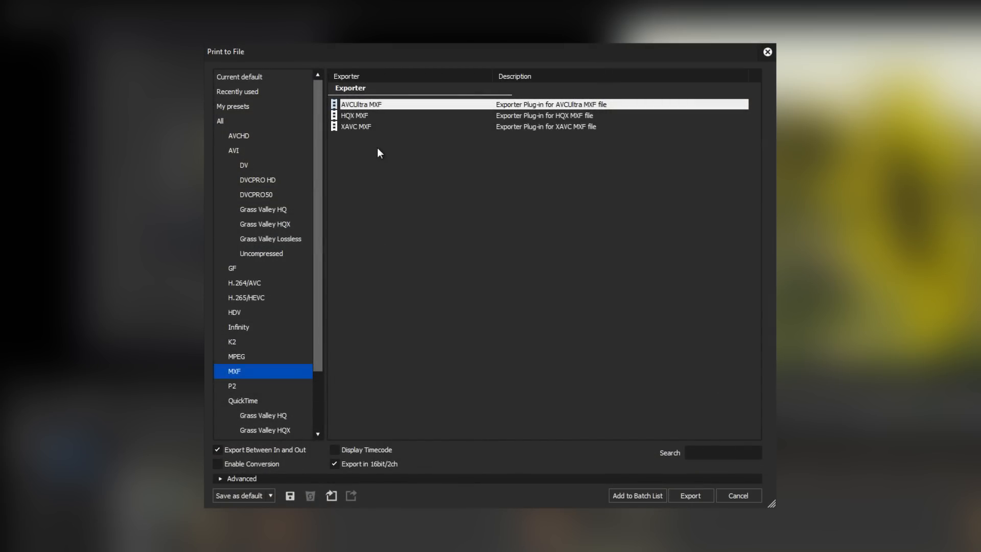
- Select XAVC MXF, then AVCUltra MXF in the MXF exporter list
click(355, 126)
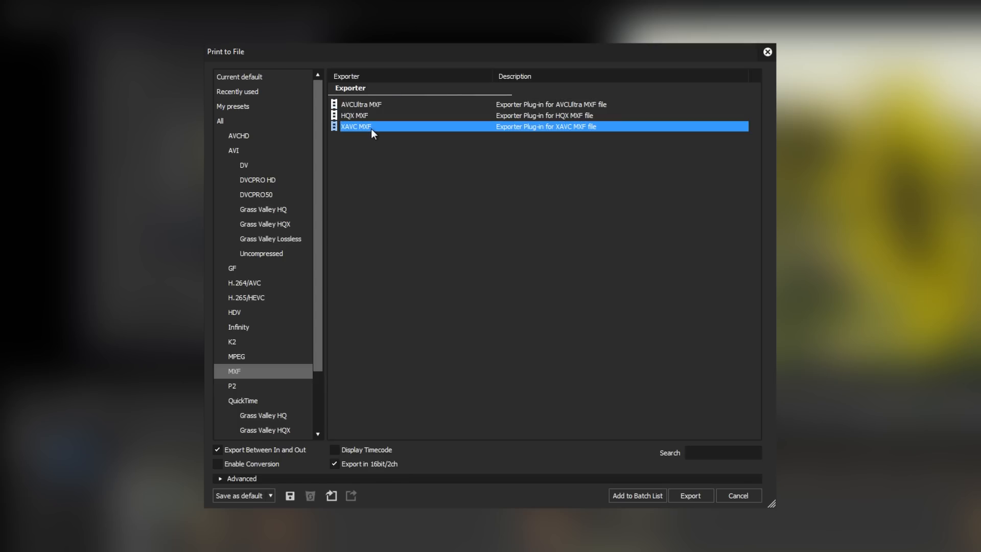
click(360, 104)
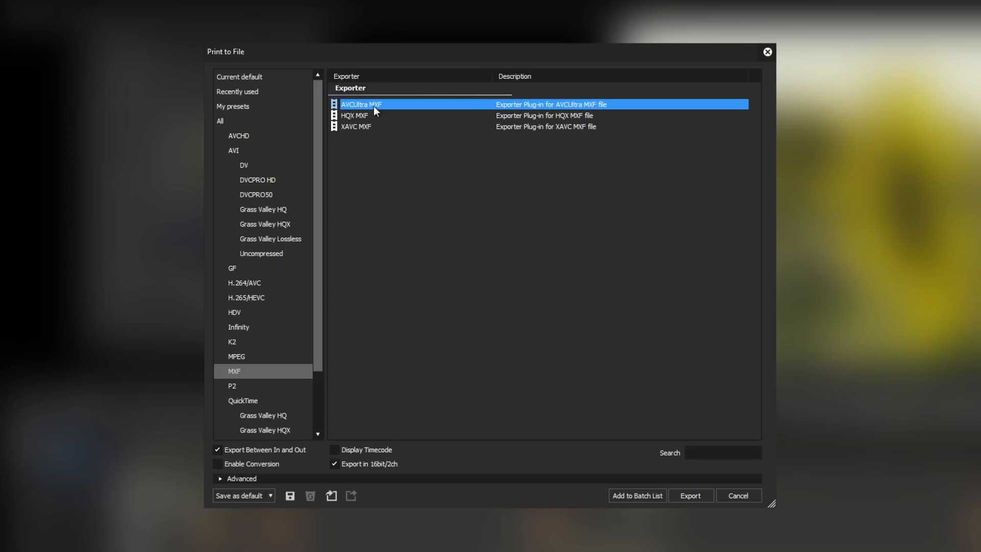
mouse_move(393, 109)
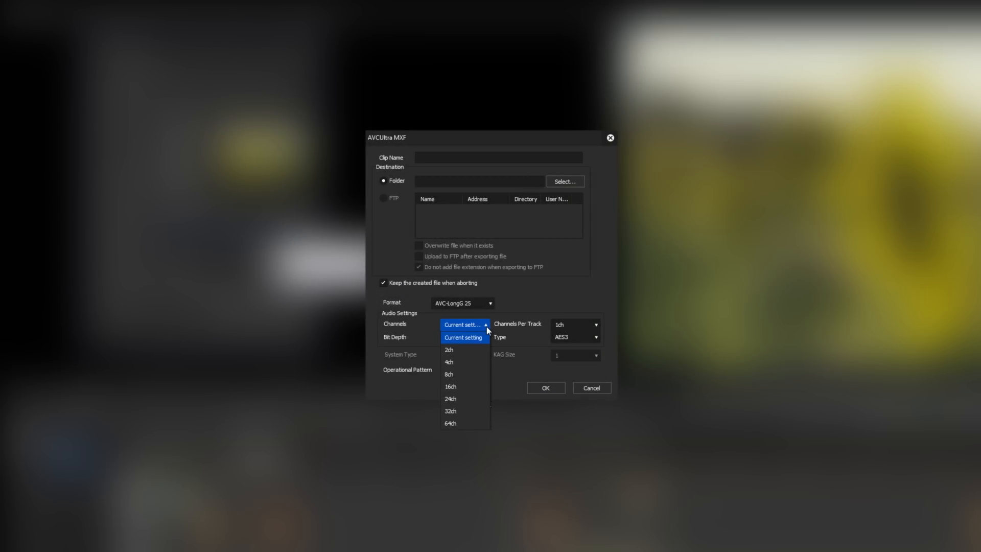
- Show the Channels Per Track choices (1ch to 64ch) in the AVCUltra MXF settings
click(592, 325)
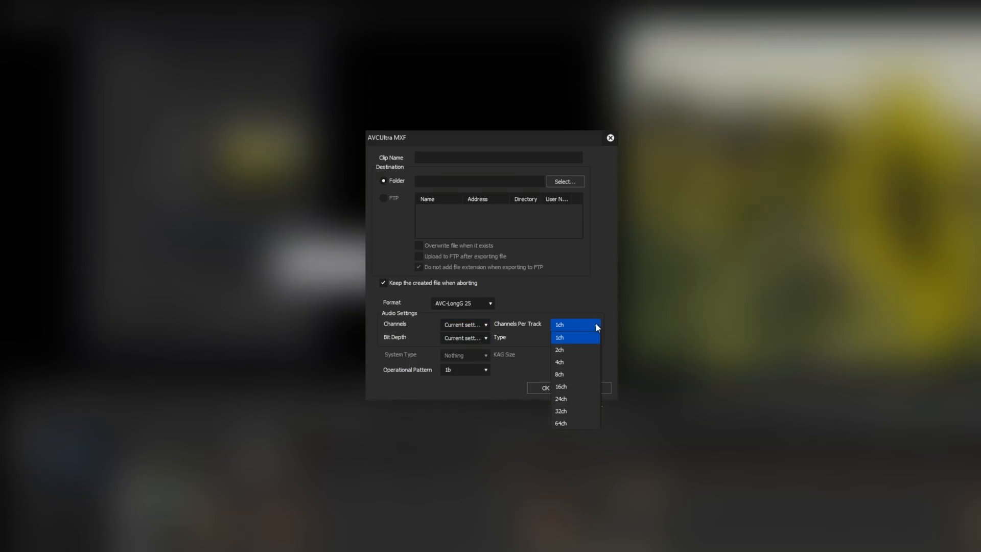